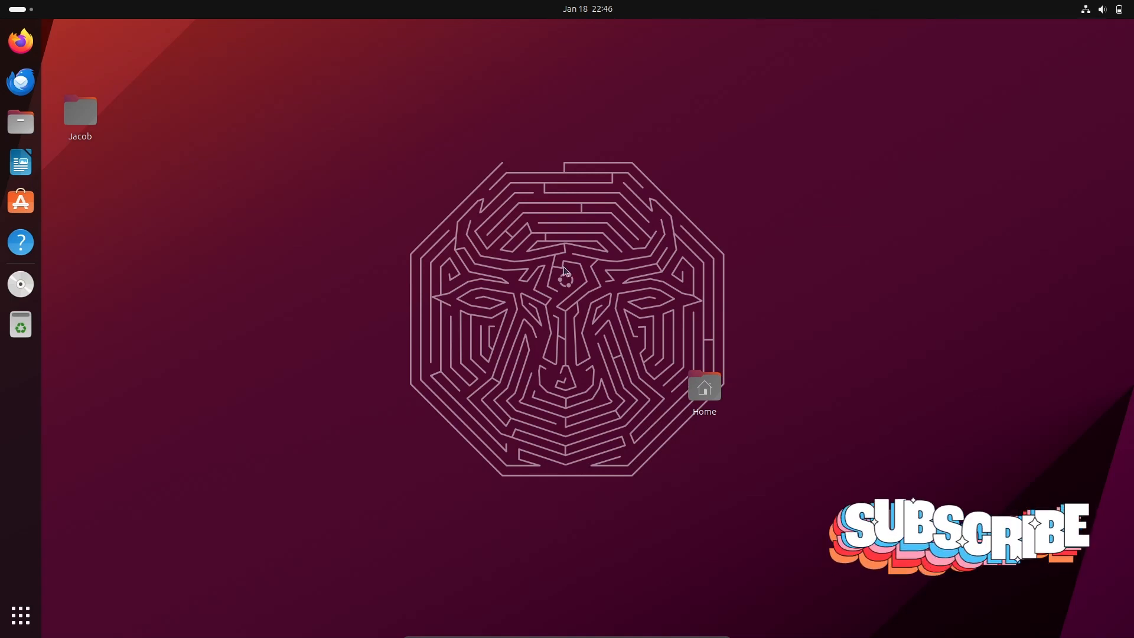
mouse_move(244, 505)
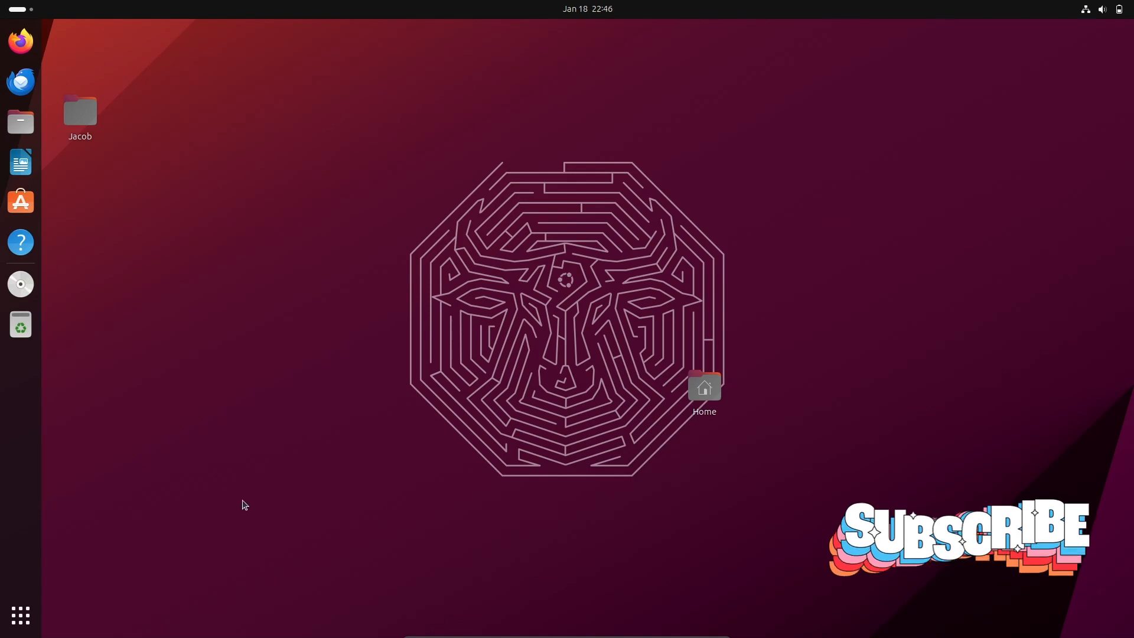
Run 'sudo apt -y install r-base' to start installing R with its 47 dependency packages
click(20, 616)
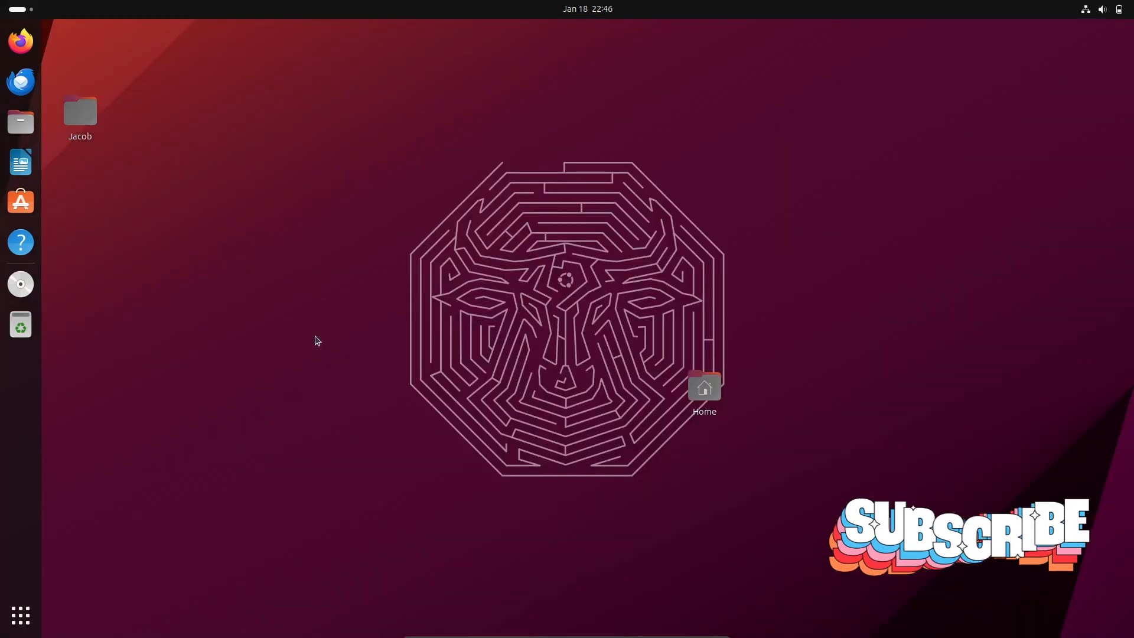
click(20, 283)
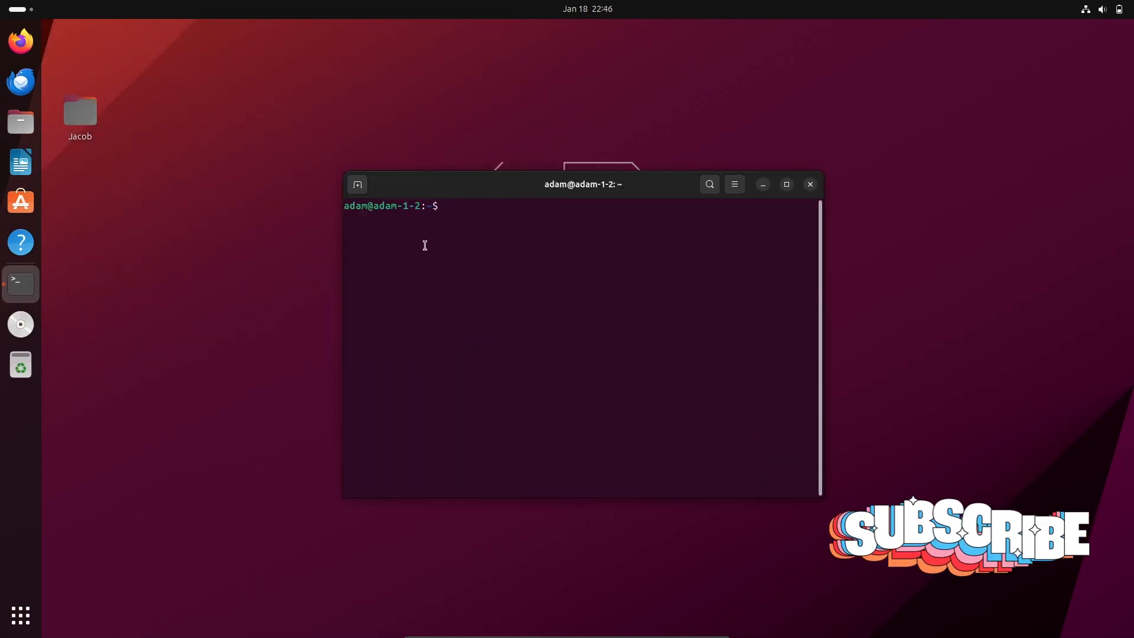
text(sudo ap)
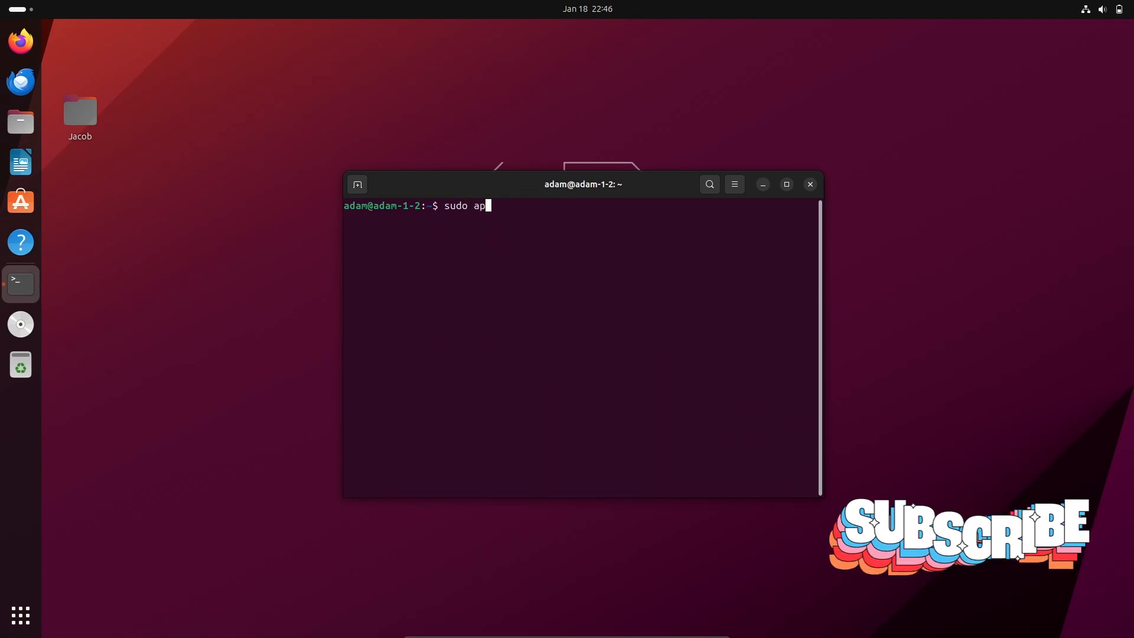
text(t -y)
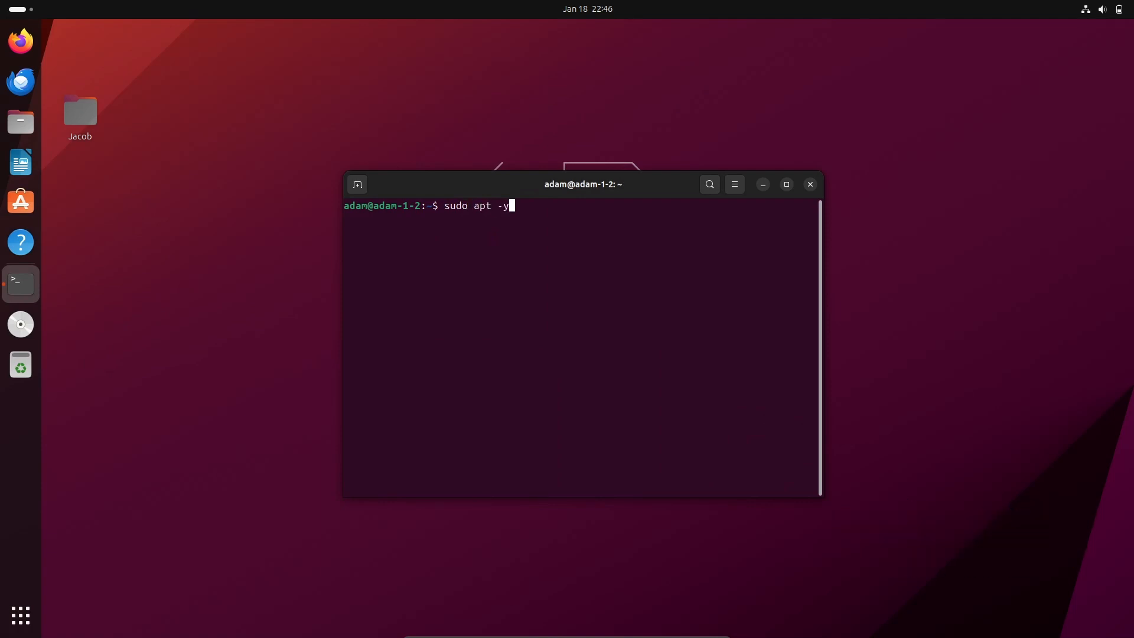
text(ins)
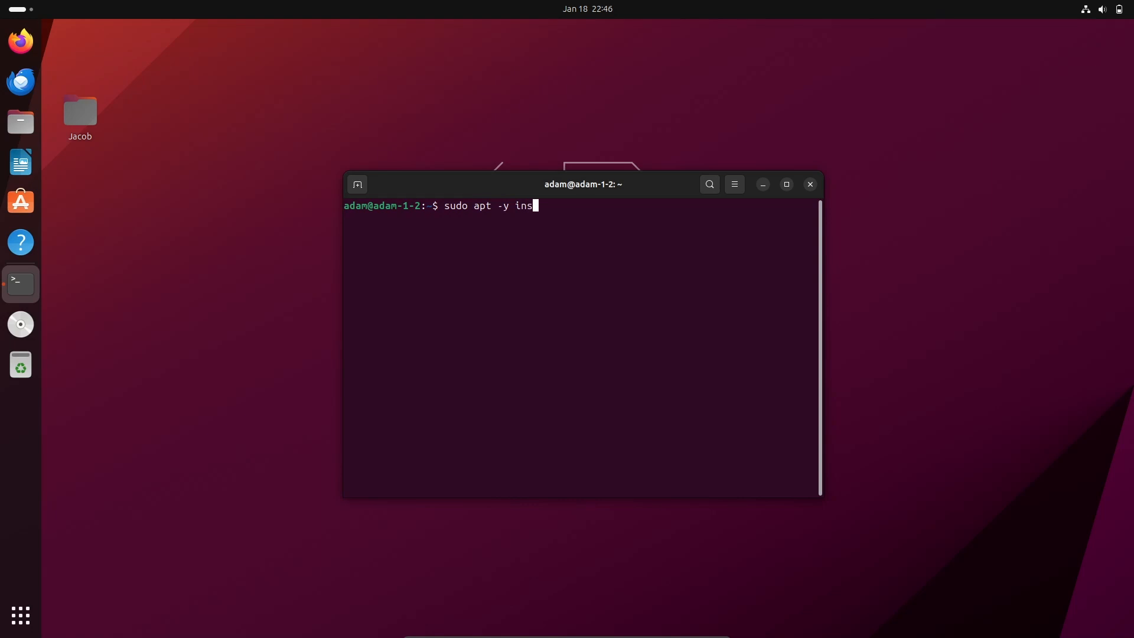
text(tall)
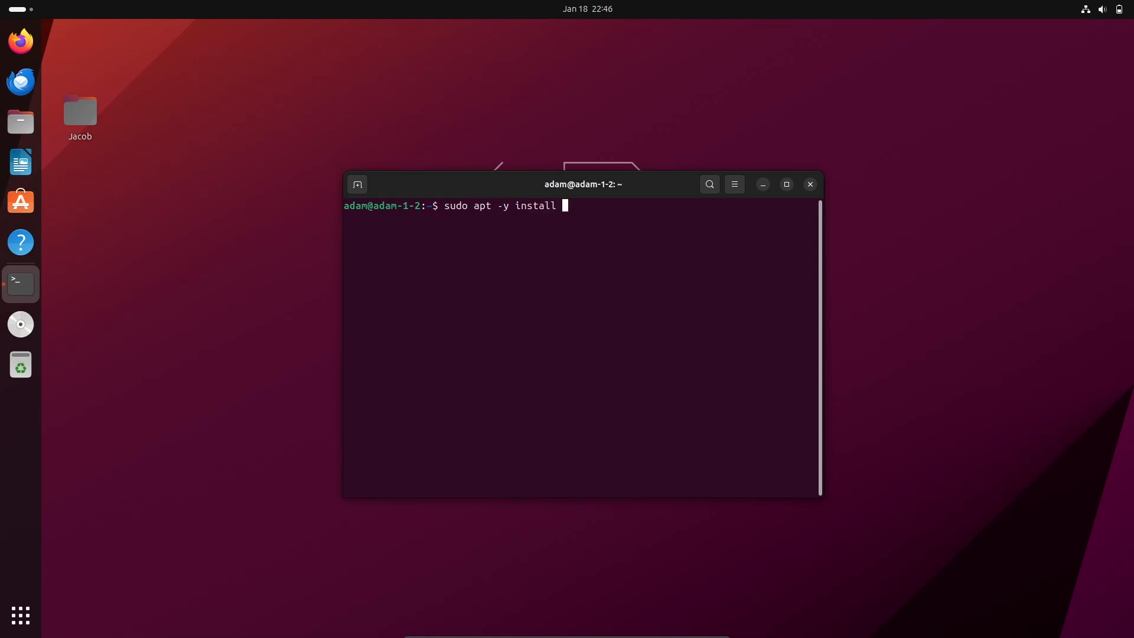
text(r-ba)
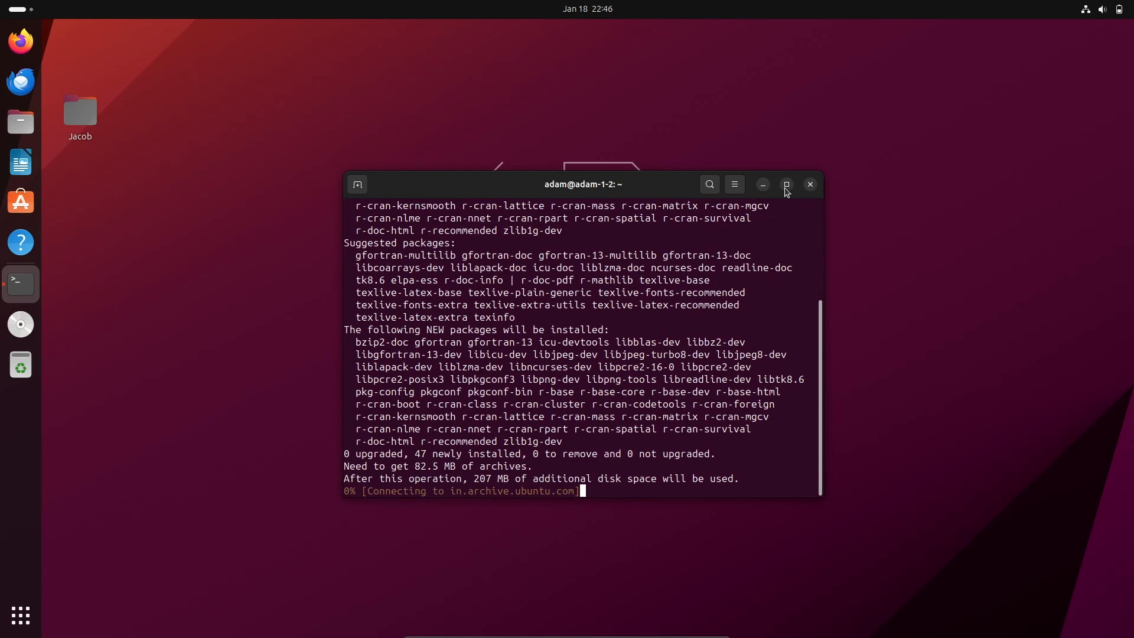
Maximize then restore the terminal while apt downloads the 82.5 MB of r-base packages
click(786, 185)
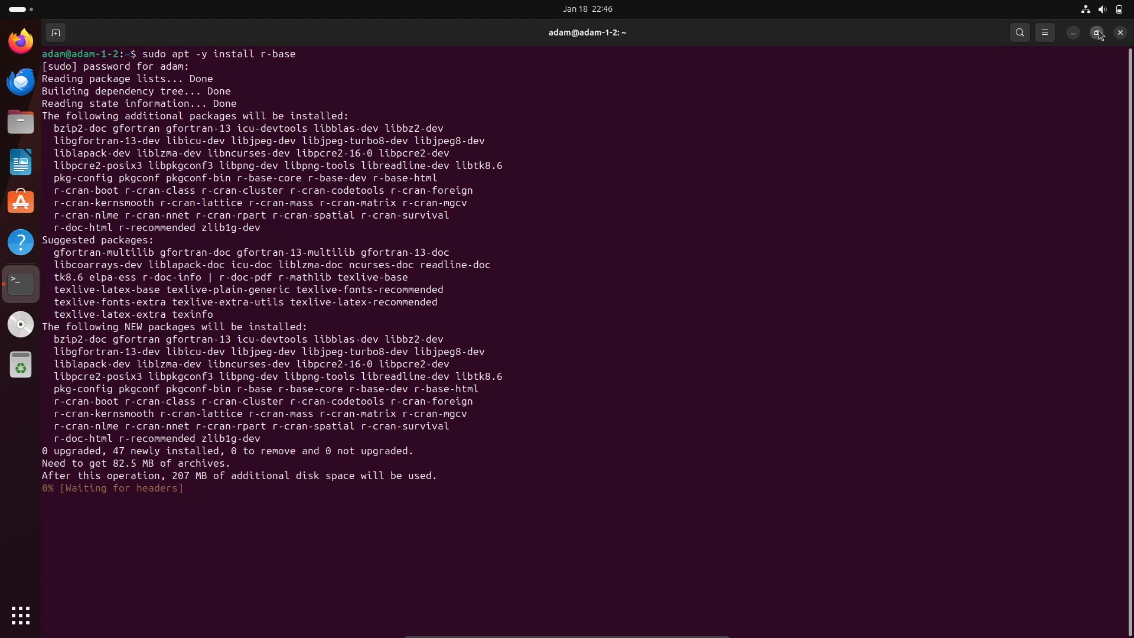
click(1098, 33)
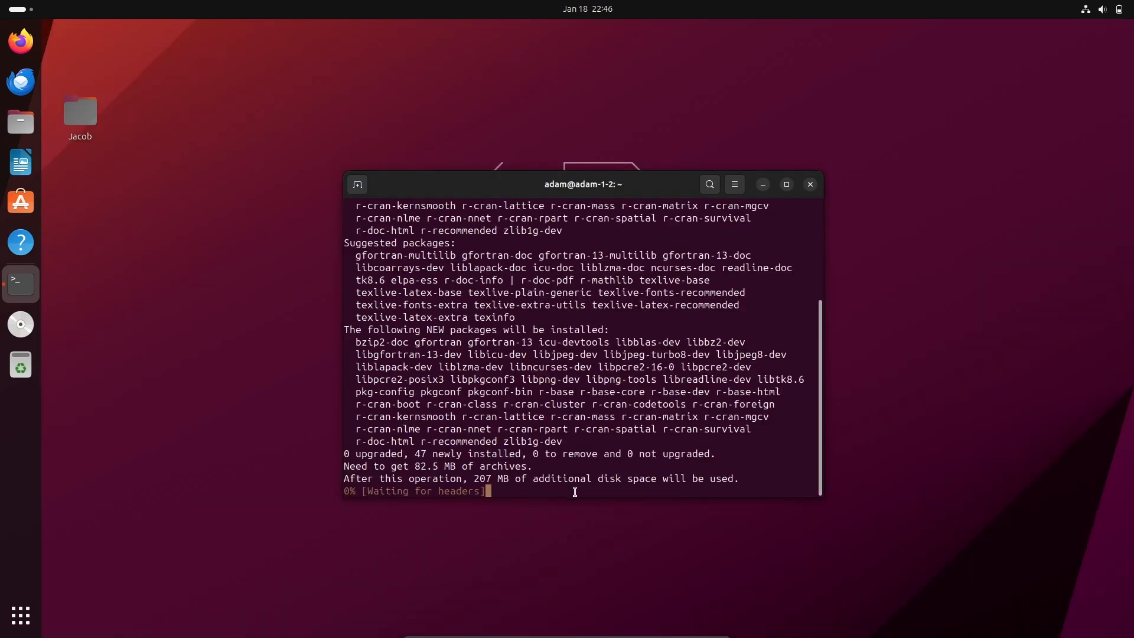
mouse_move(721, 478)
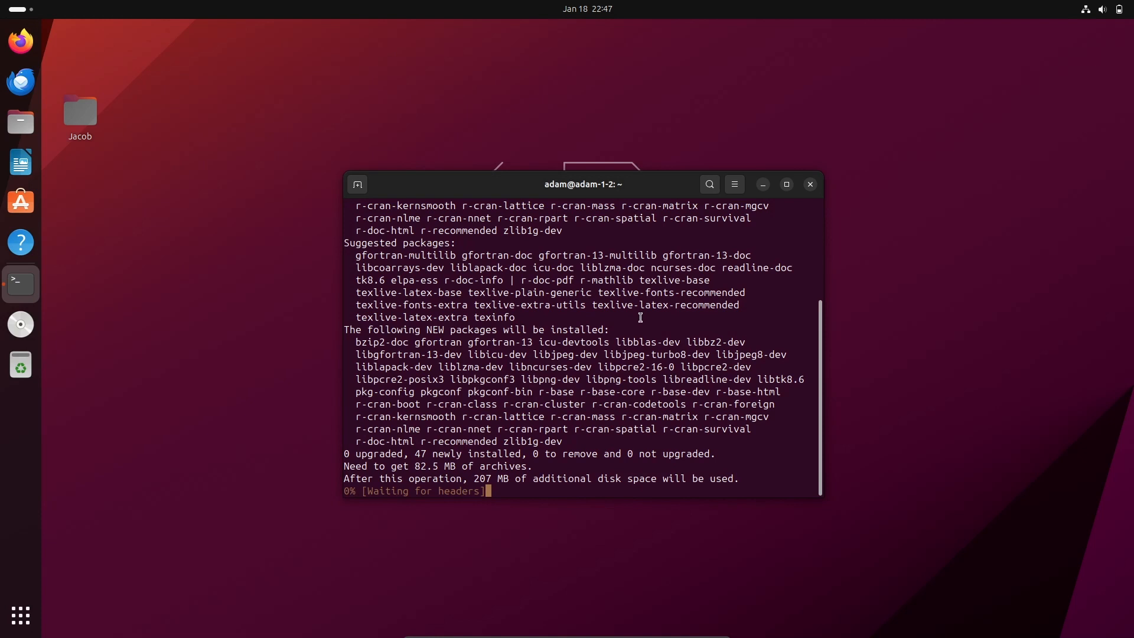
mouse_move(707, 304)
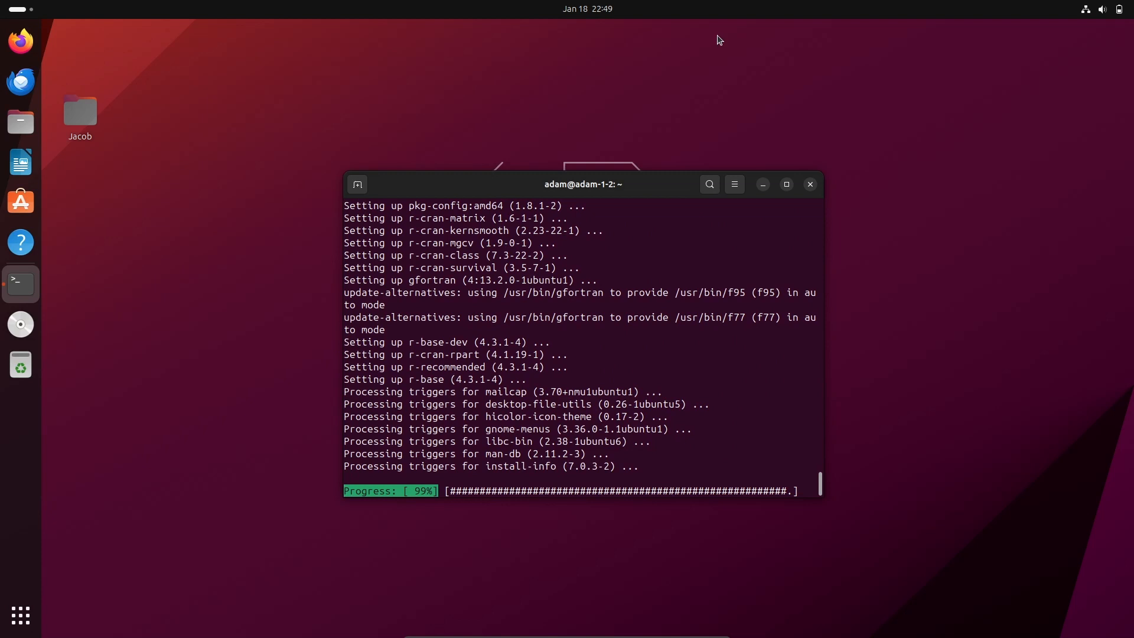
Run 'R --version' to confirm R 4.3.1 is installed
text(R --version)
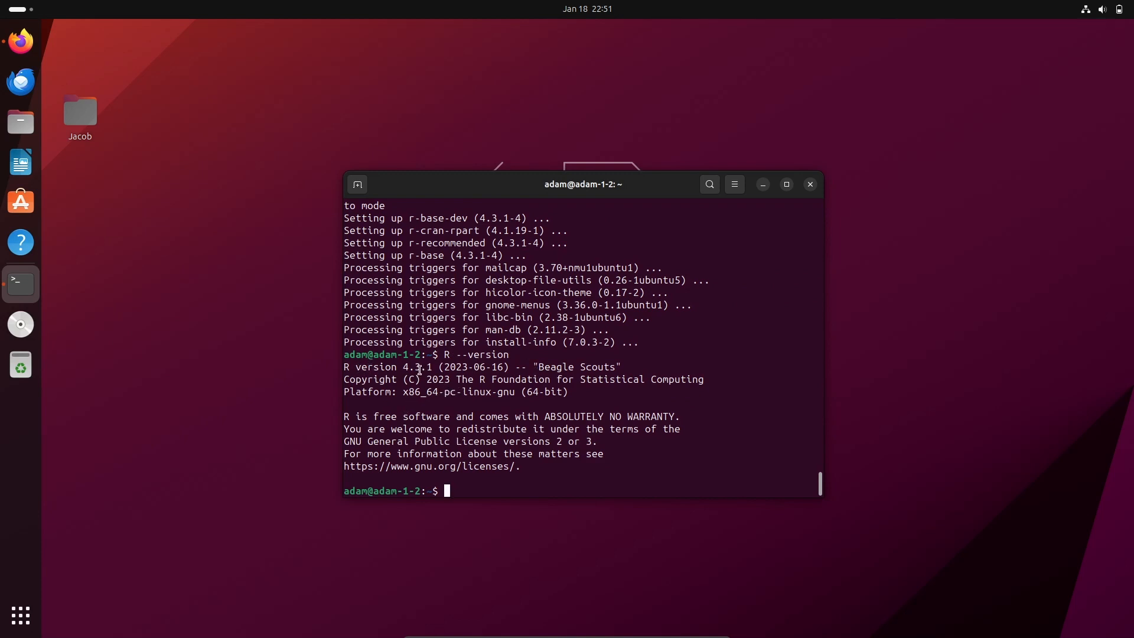
mouse_move(761, 187)
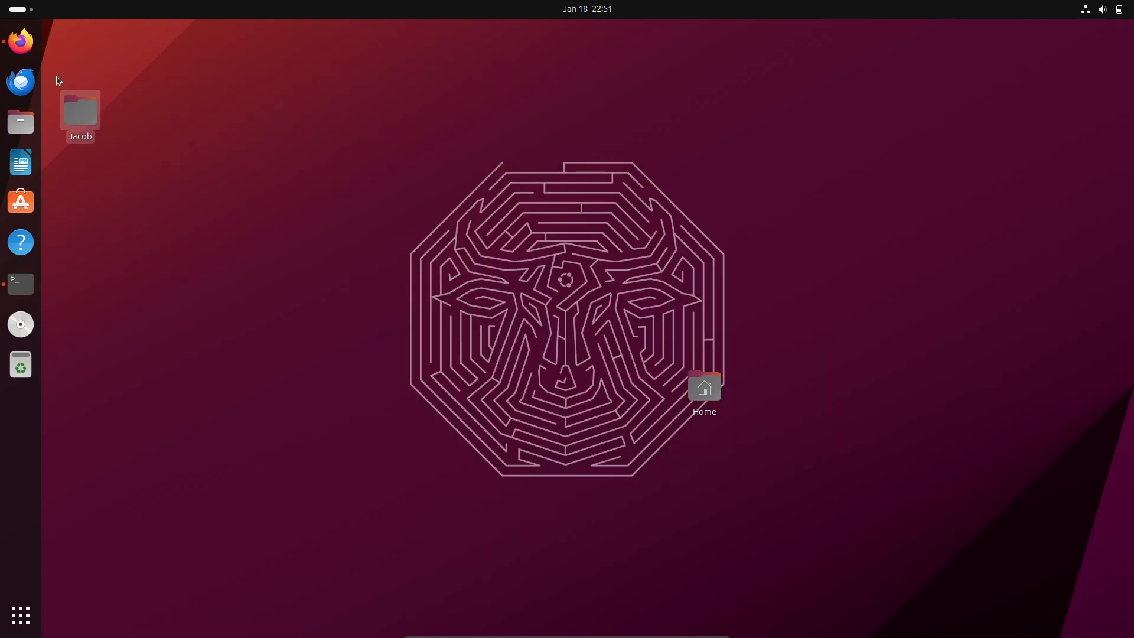
Launch Firefox and open Posit's Download RStudio result from the rstudio search
click(20, 41)
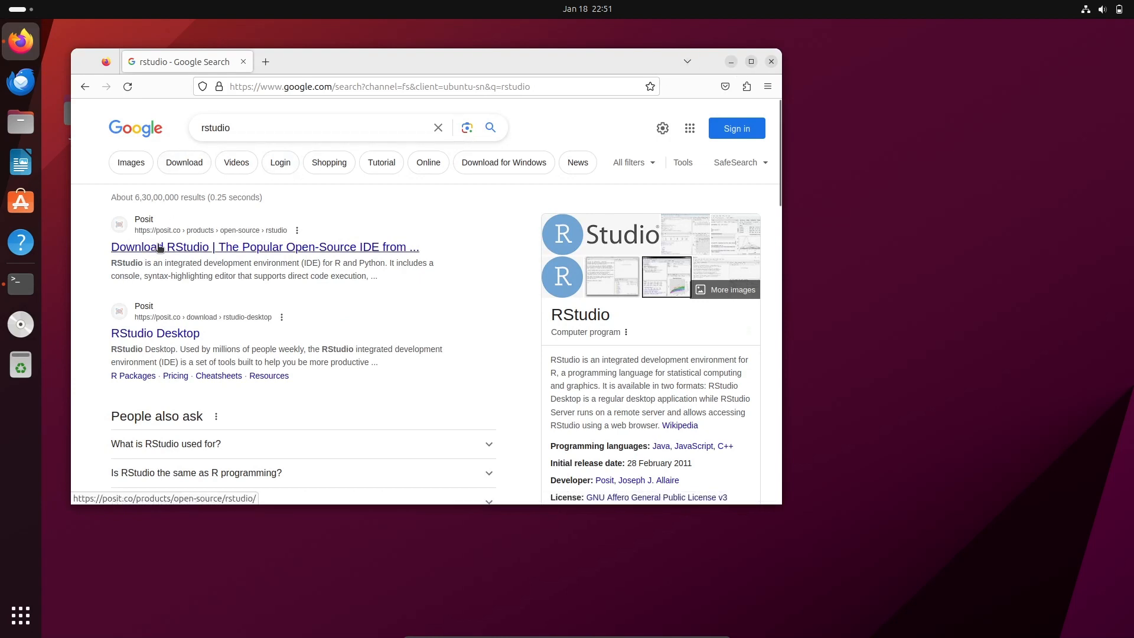
click(265, 247)
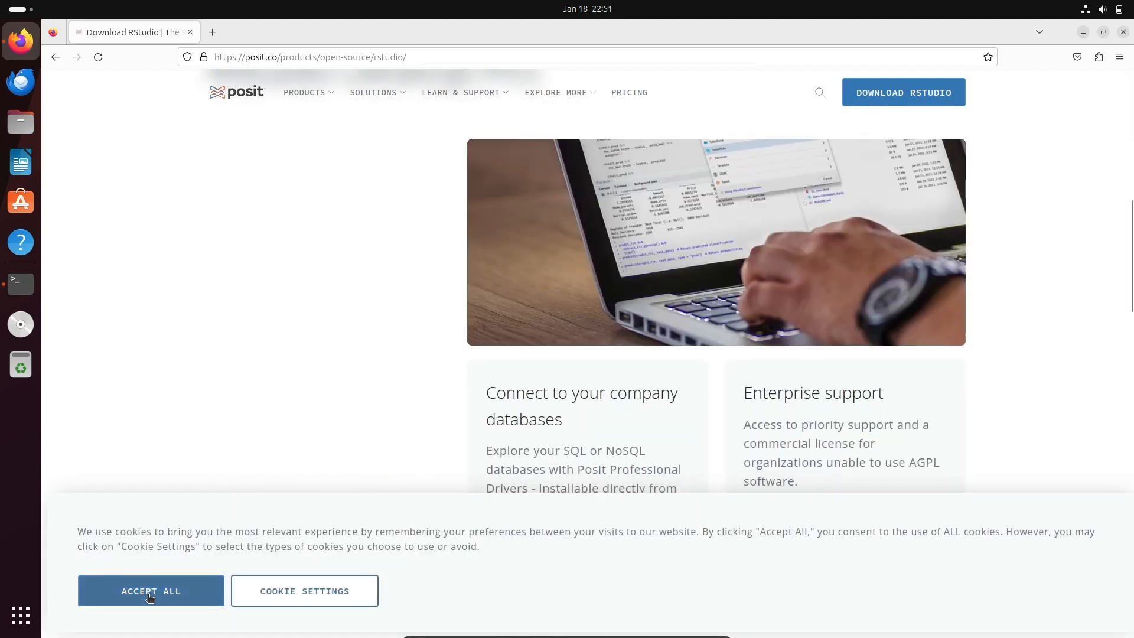
Accept all cookies and choose the free Open Source Edition download
click(150, 591)
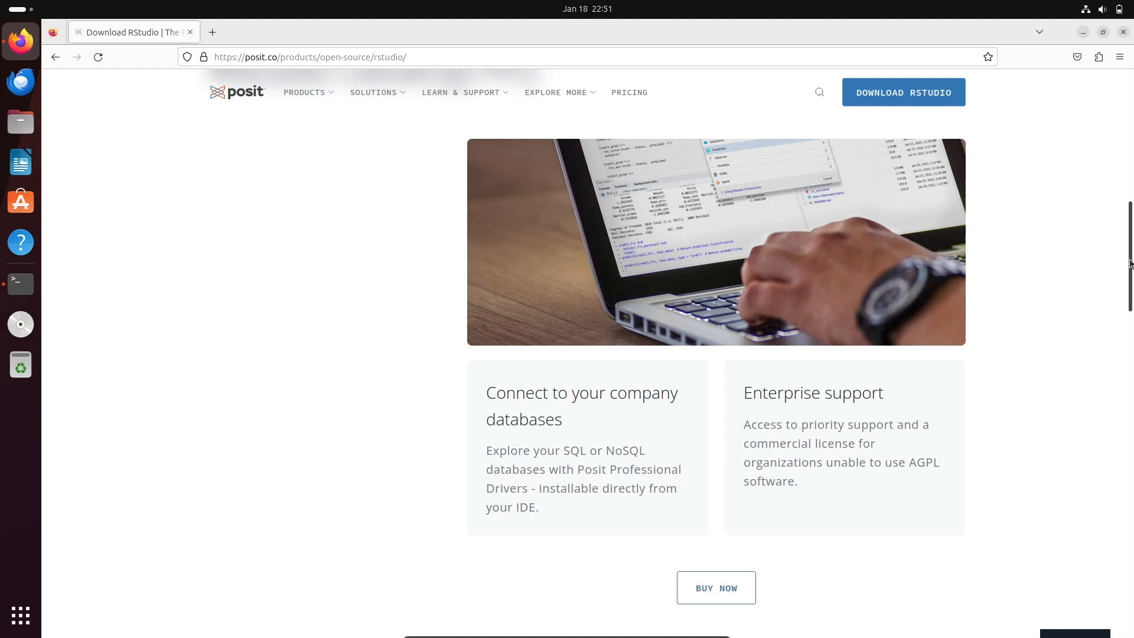
scroll(down, 3)
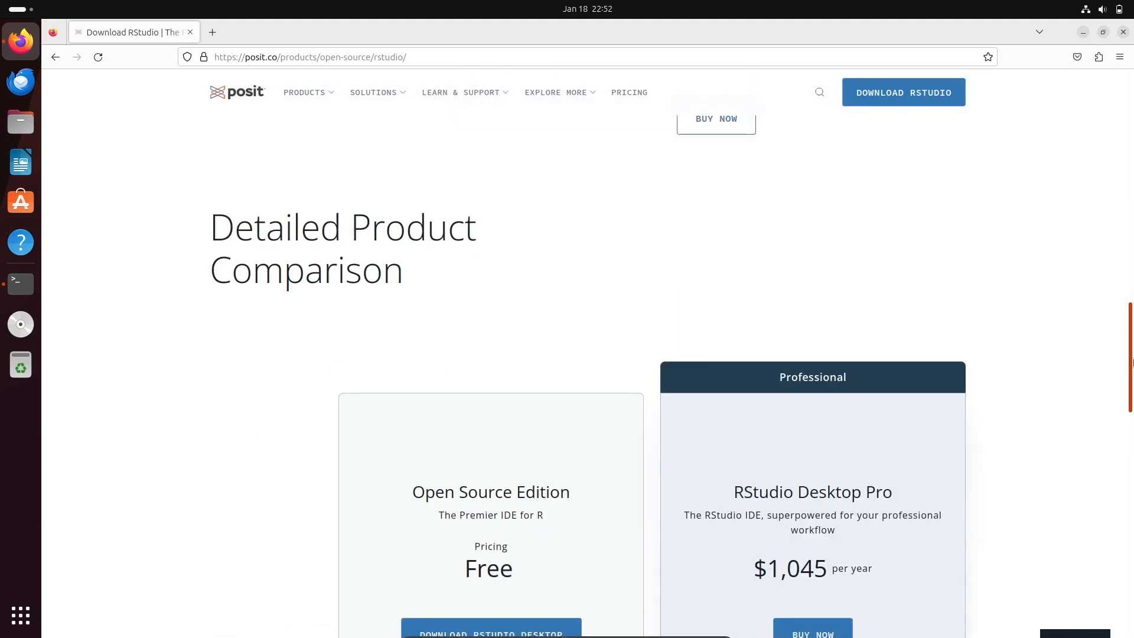
scroll(down, 3)
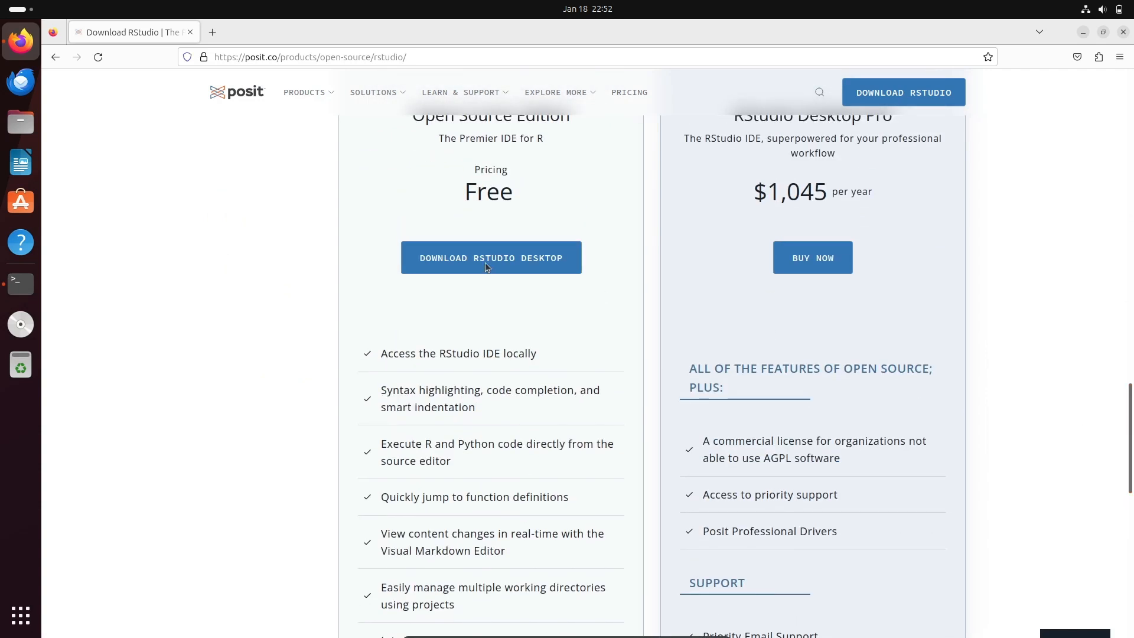
click(491, 257)
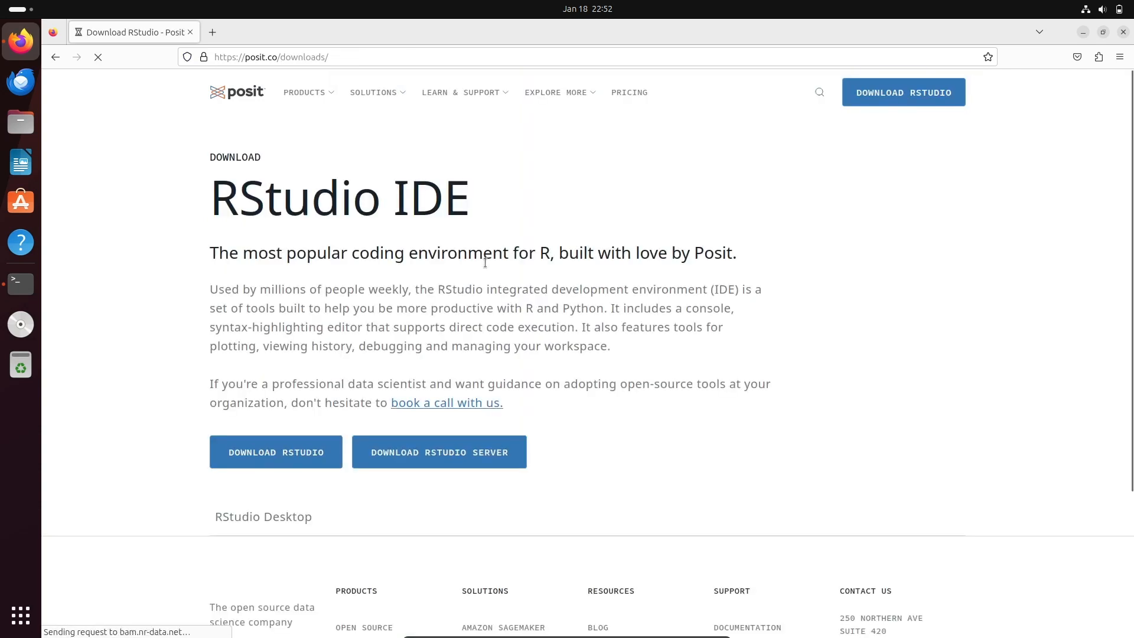
Reach the RStudio Desktop download page with its Install R and Install RStudio steps
click(276, 451)
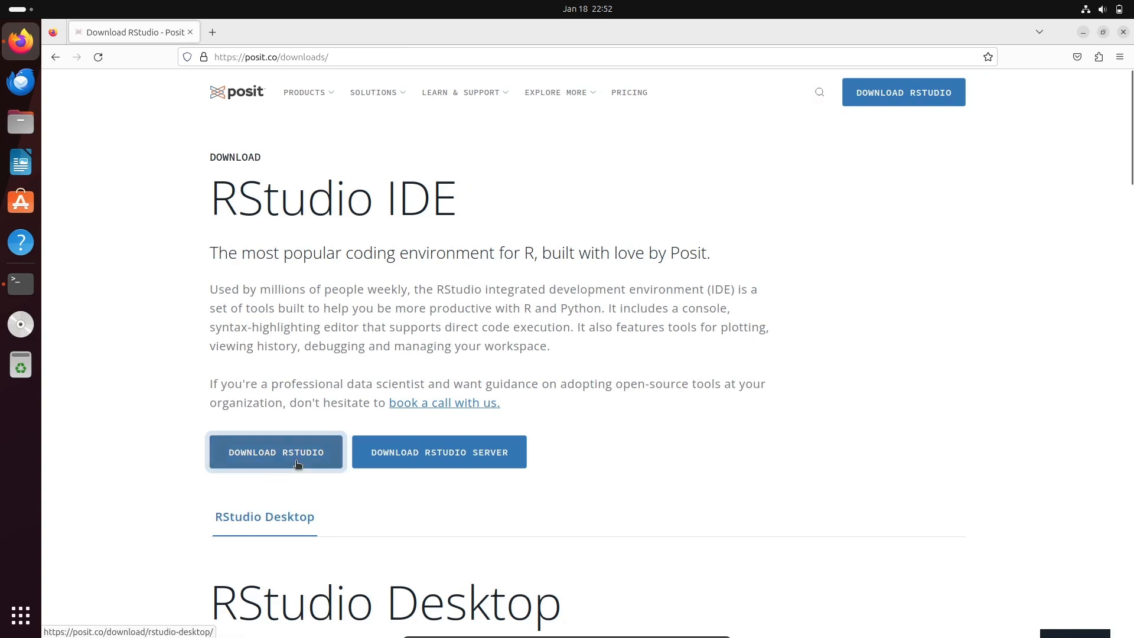
click(276, 452)
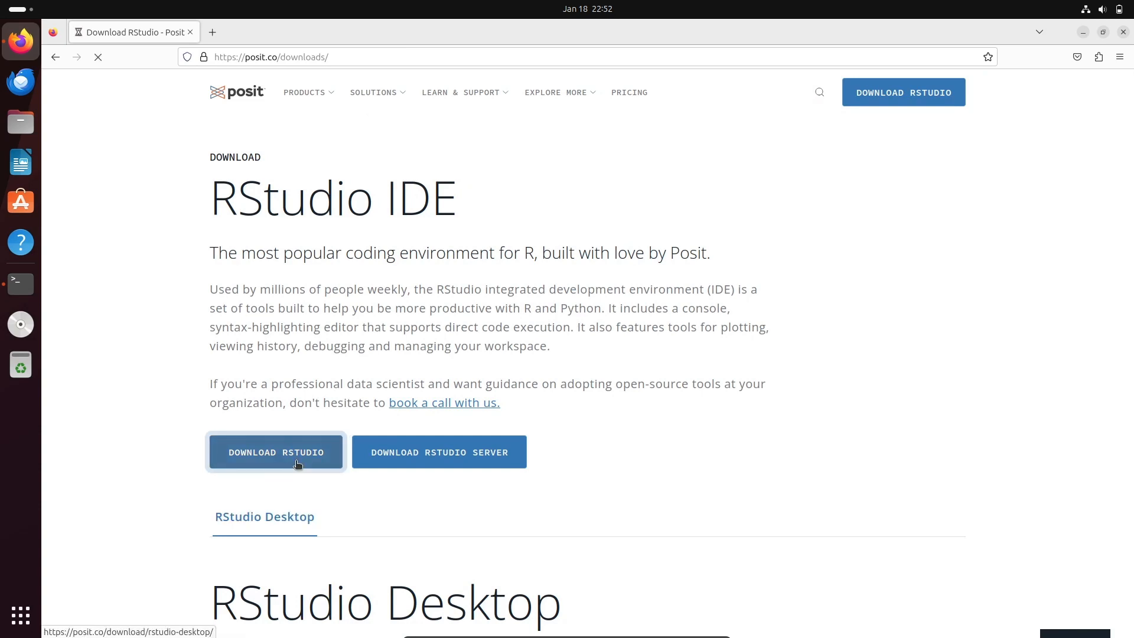
click(276, 451)
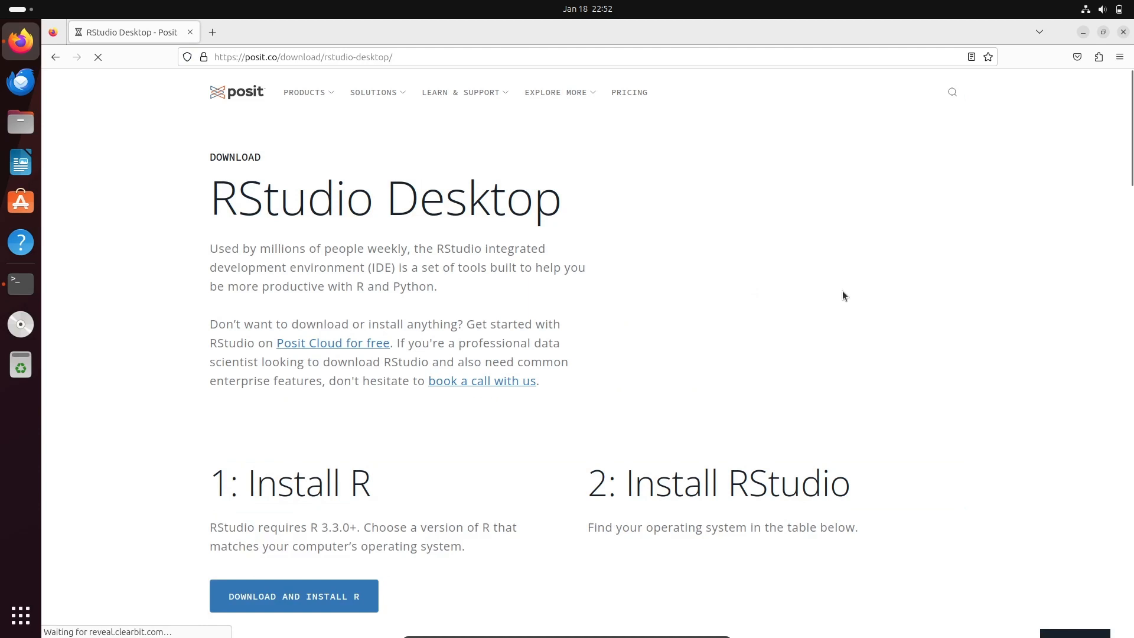
Scroll the page to the installers table showing the Ubuntu 22/Debian 12 .deb
scroll(down, 3)
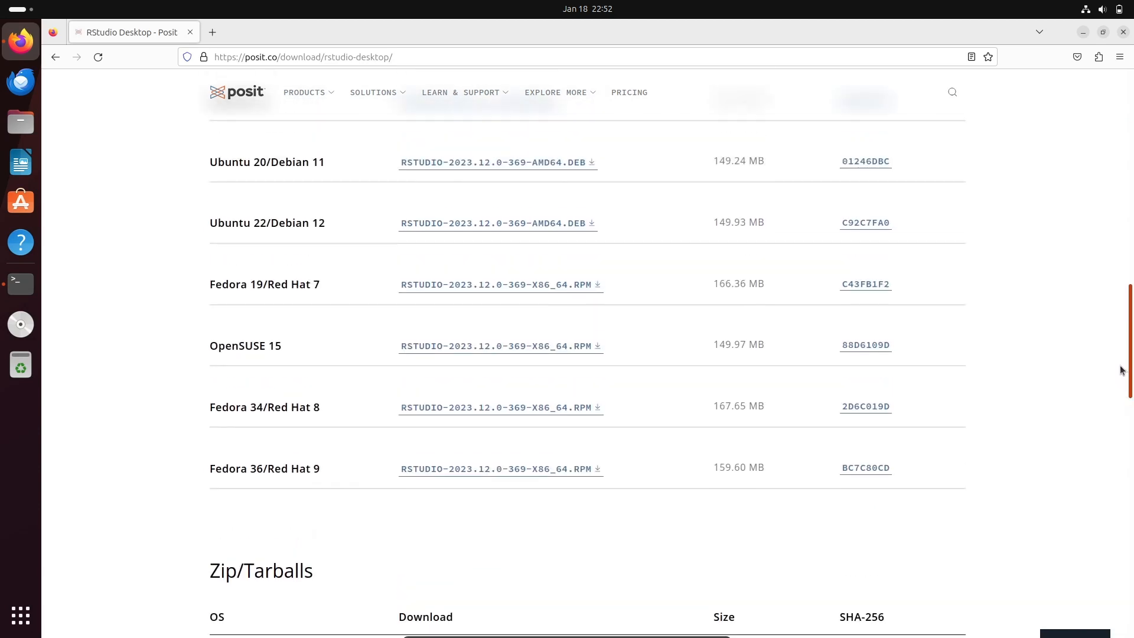
scroll(up, 3)
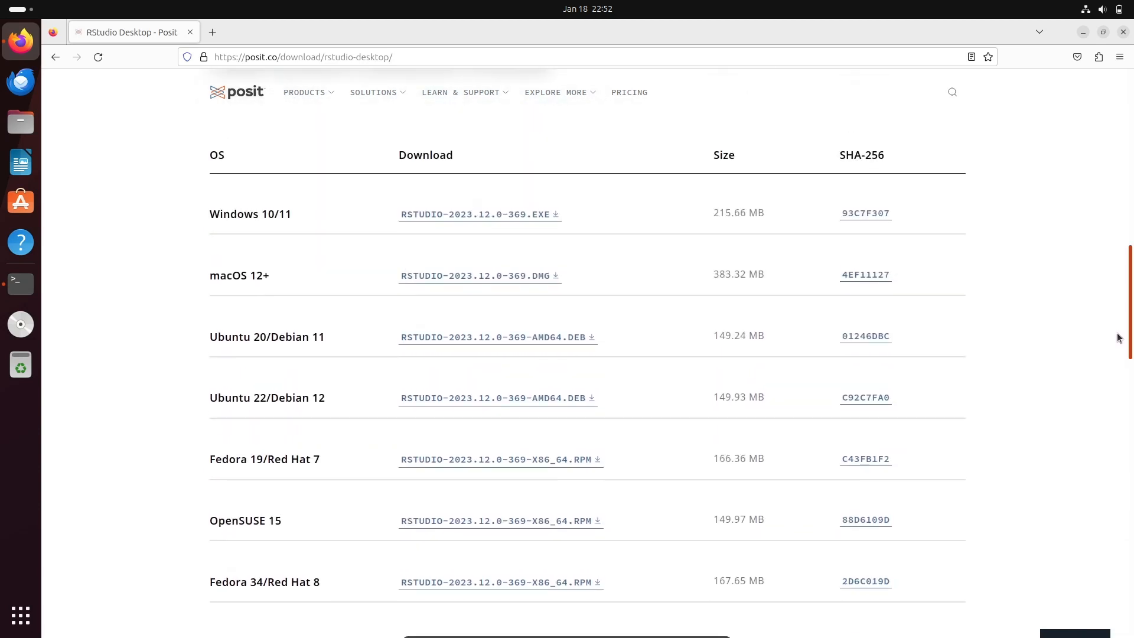
scroll(down, 3)
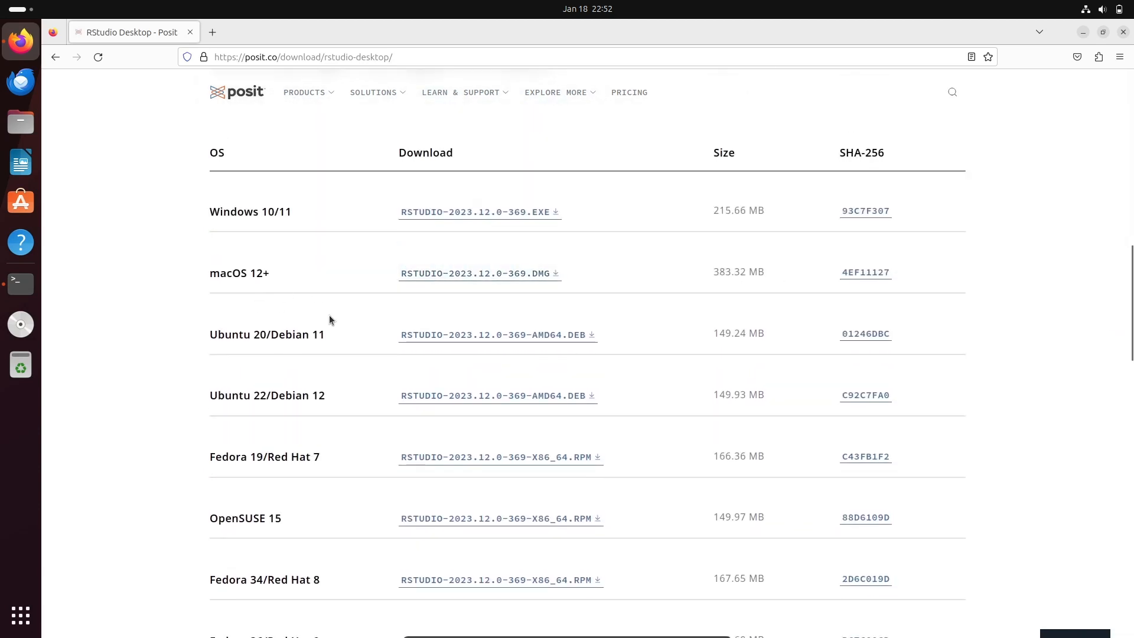
mouse_move(276, 409)
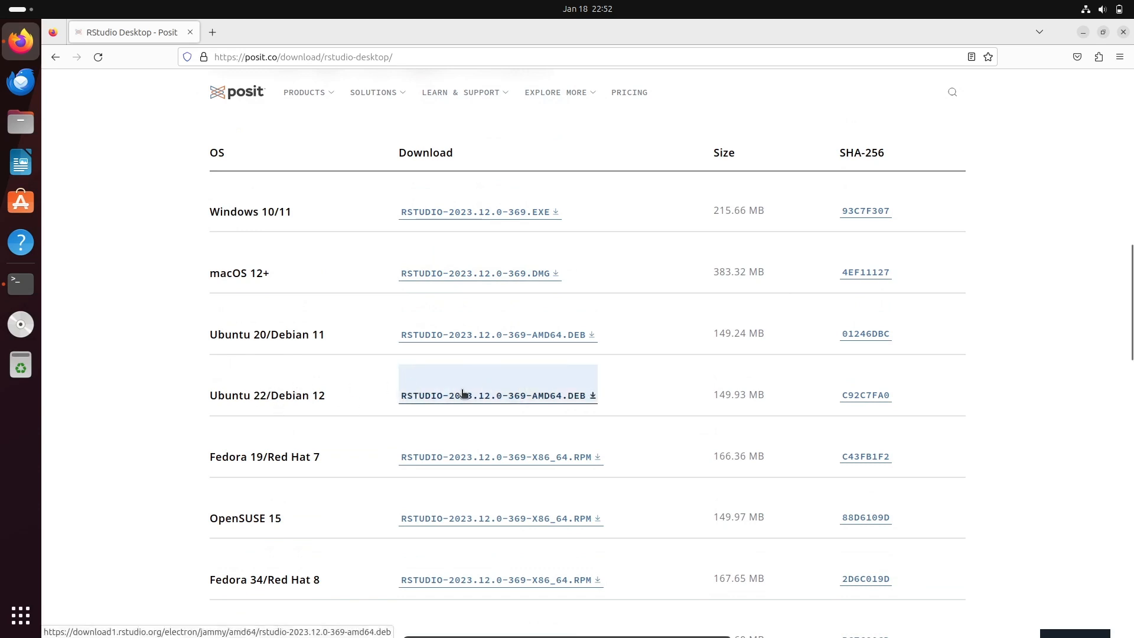
Download rstudio-2023.12.0-369-amd64.deb for Ubuntu 22 and show it in the Downloads folder
click(498, 395)
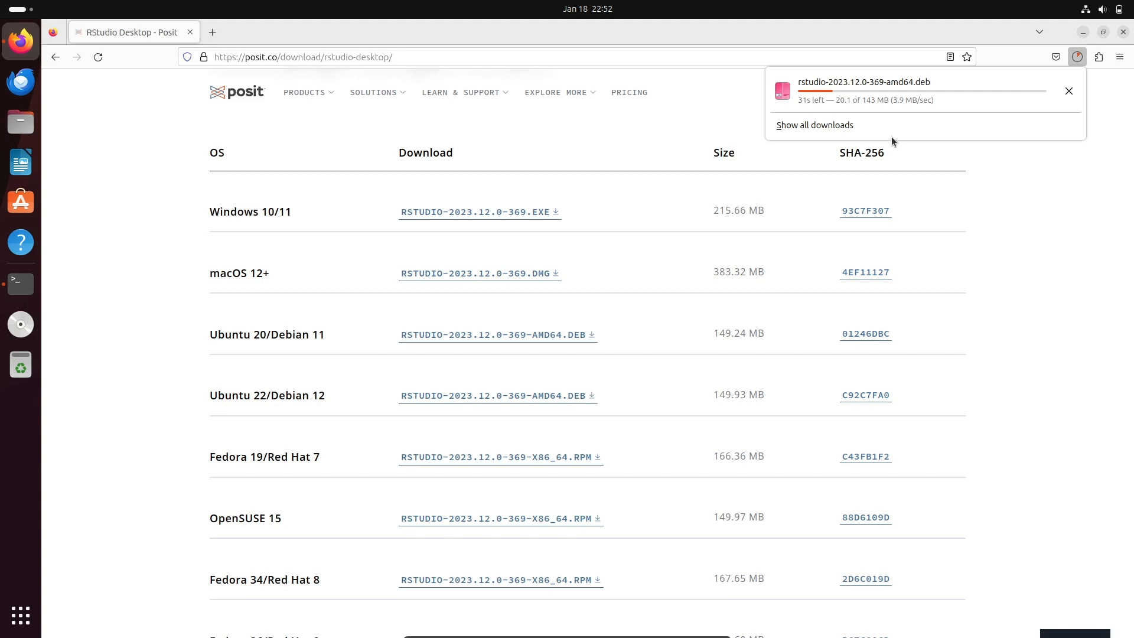
mouse_move(979, 167)
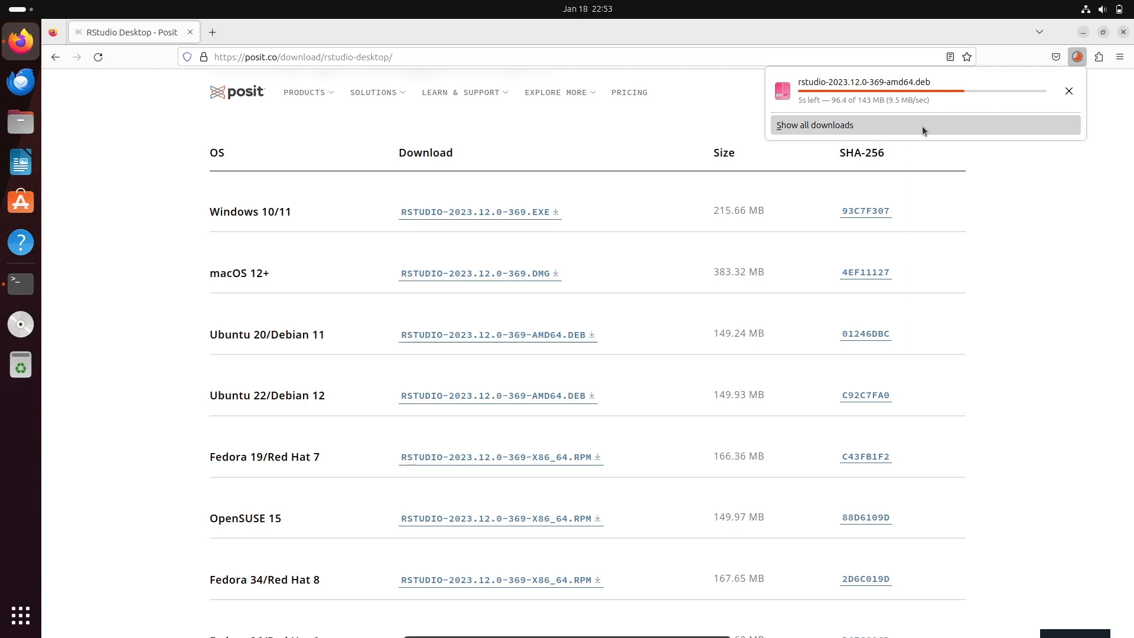
mouse_move(1070, 194)
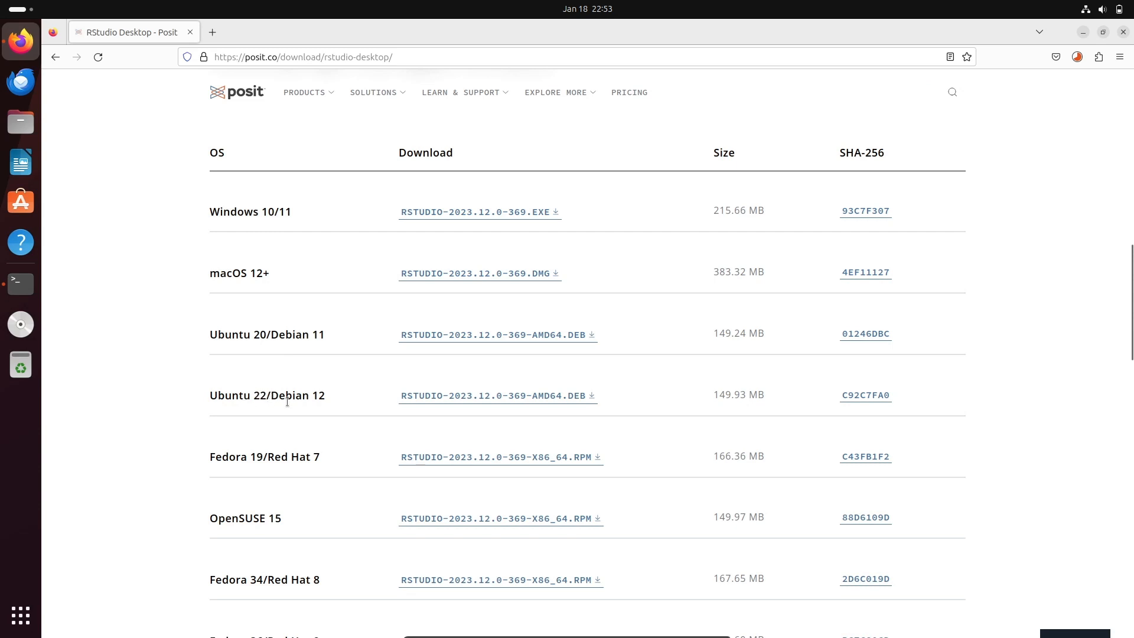
mouse_move(274, 479)
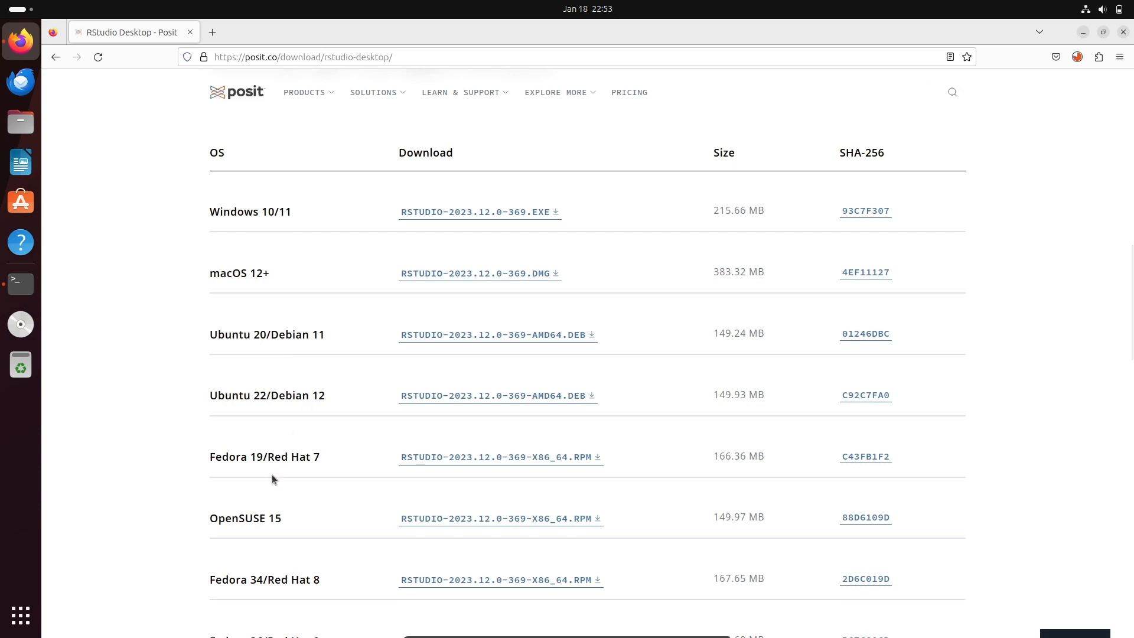
mouse_move(289, 383)
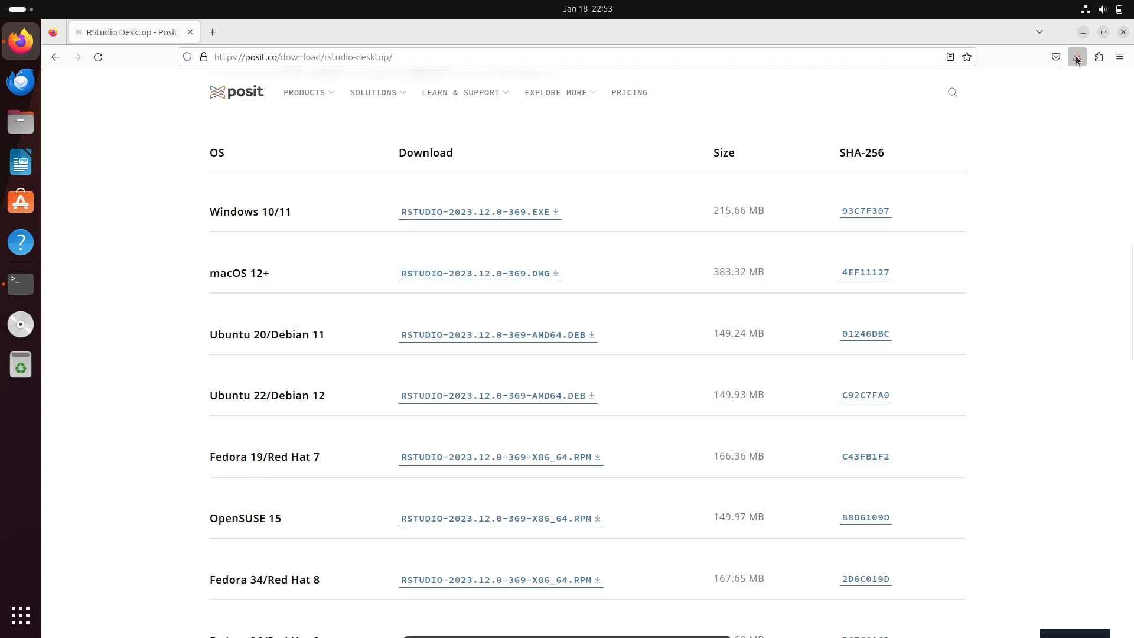
click(1077, 57)
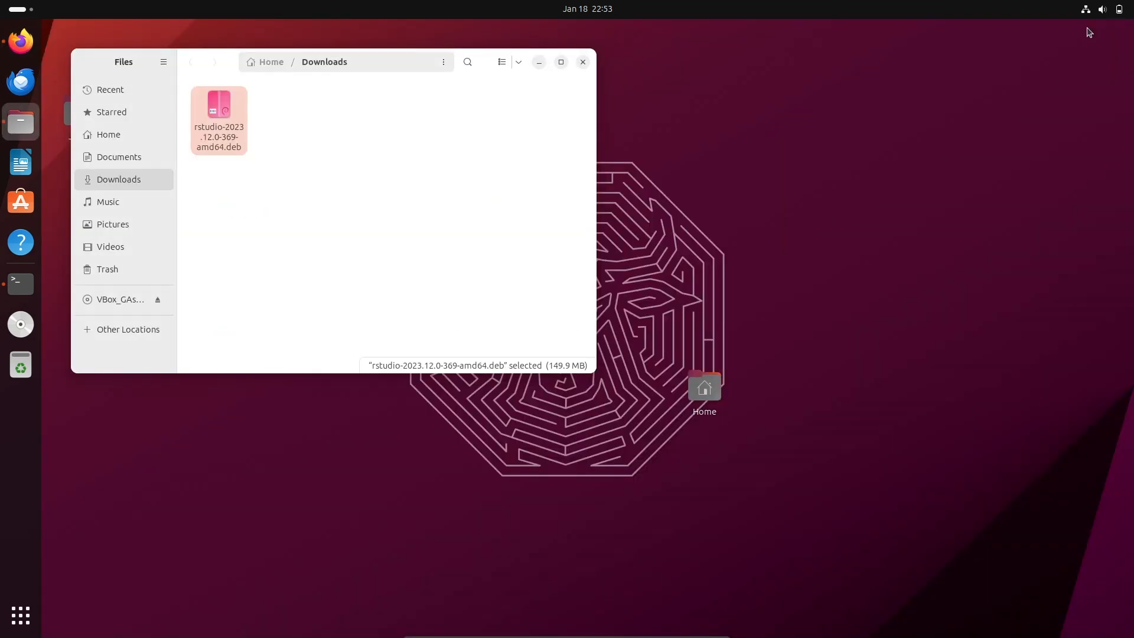
mouse_move(139, 63)
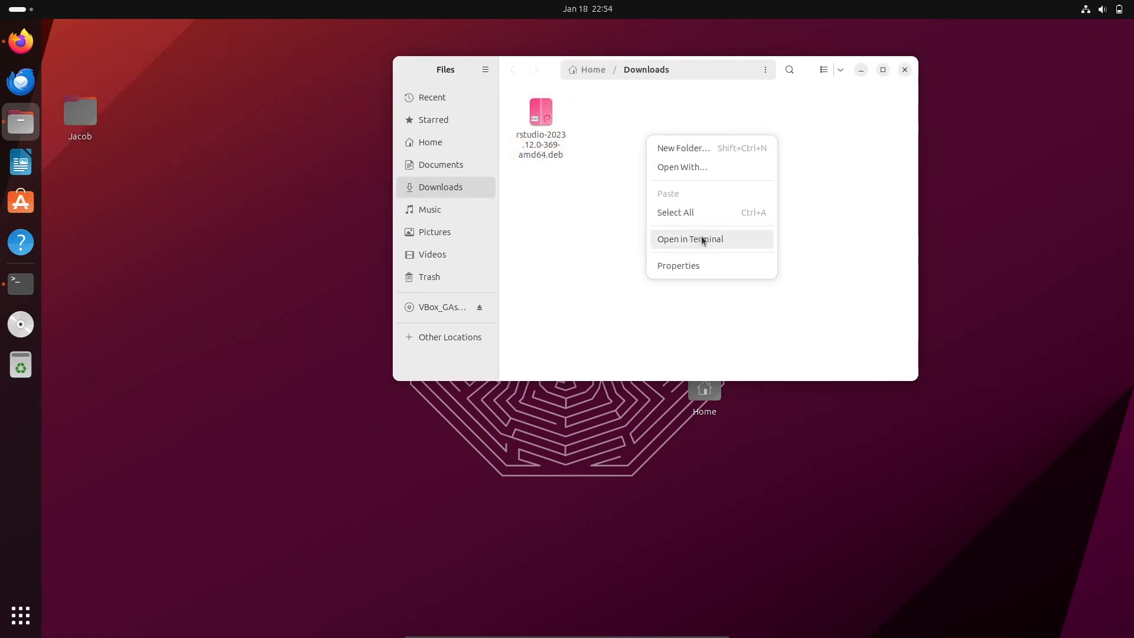
Open a terminal in Downloads and copy the RStudio .deb's full file name via Rename
click(689, 239)
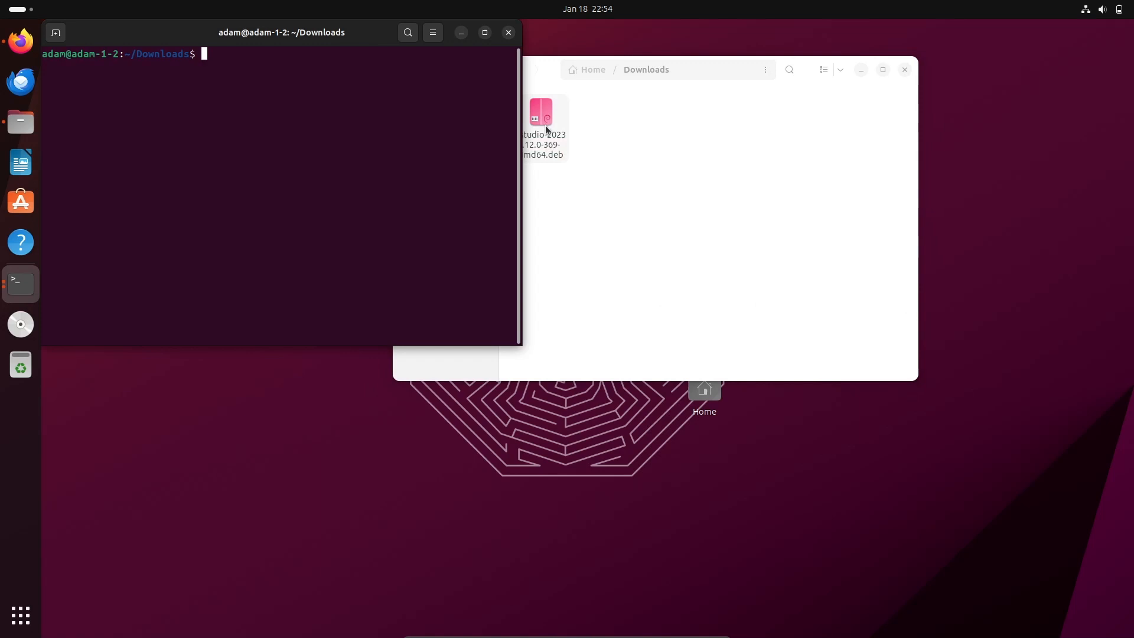
right_click(541, 119)
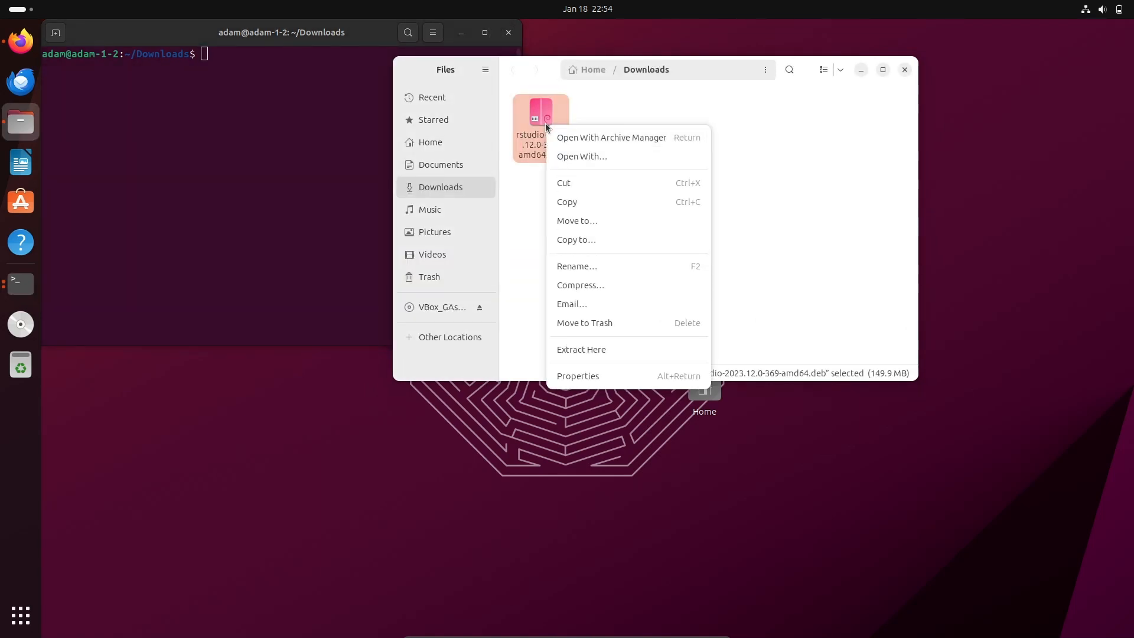
mouse_move(577, 266)
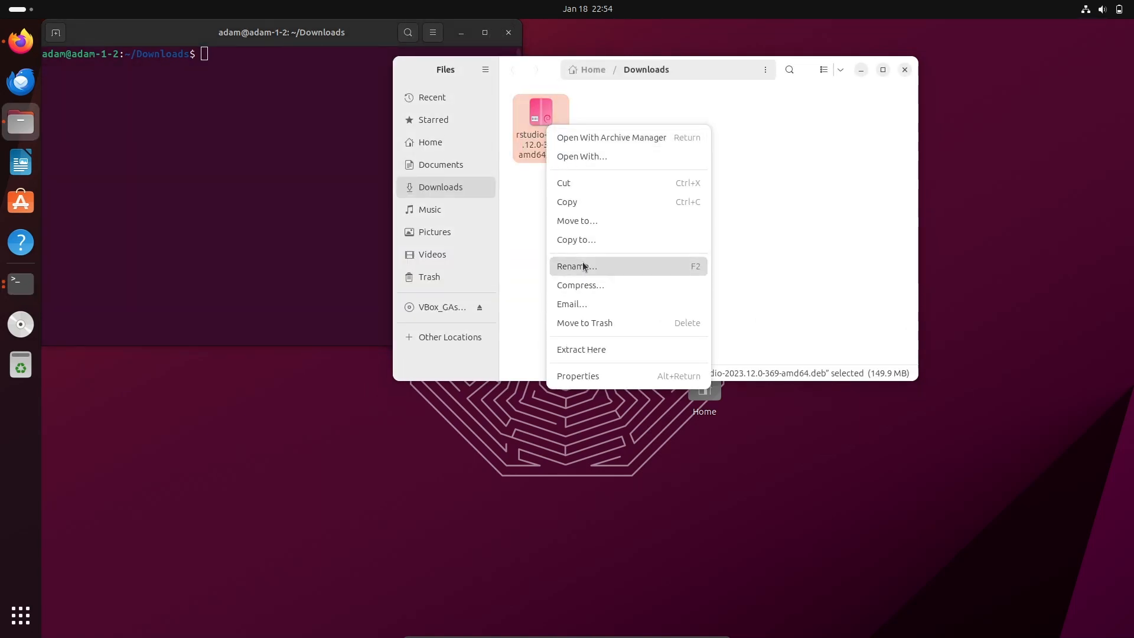
click(577, 265)
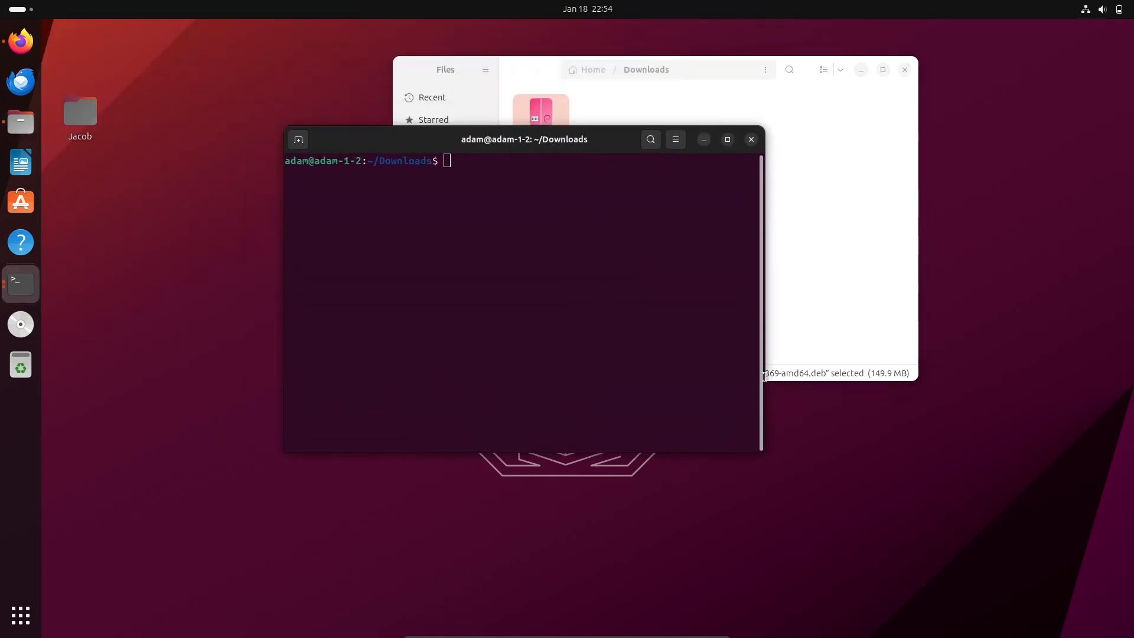
drag(523, 139, 547, 143)
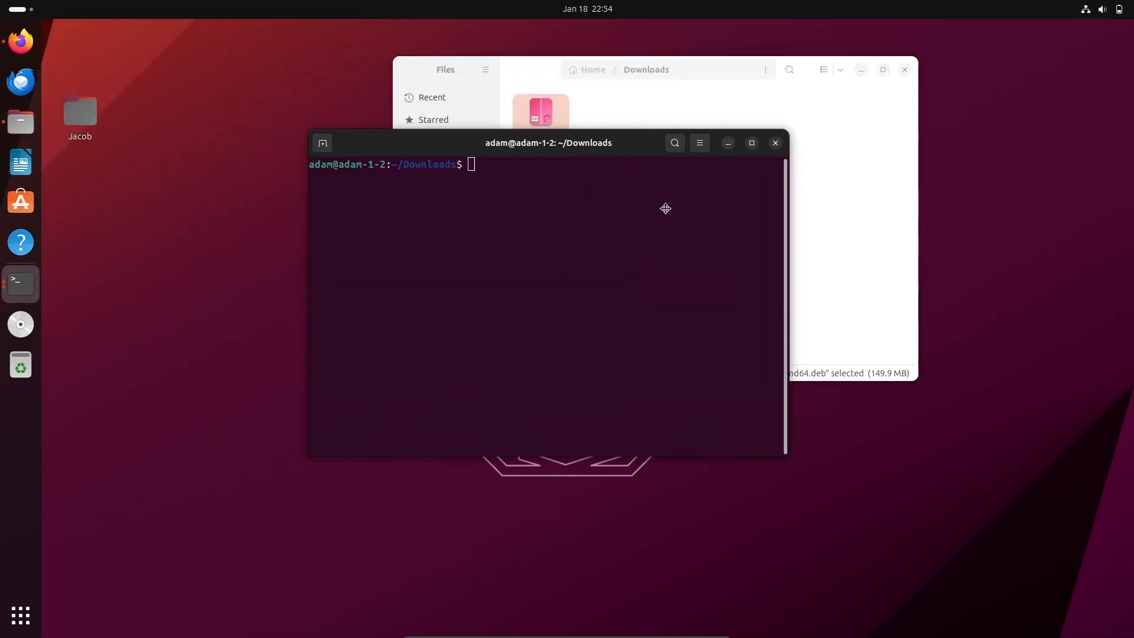
Run 'sudo apt install ./rstudio-2023.12.0-369-amd64.deb', pasting the file name, and give the sudo password
drag(547, 142, 734, 192)
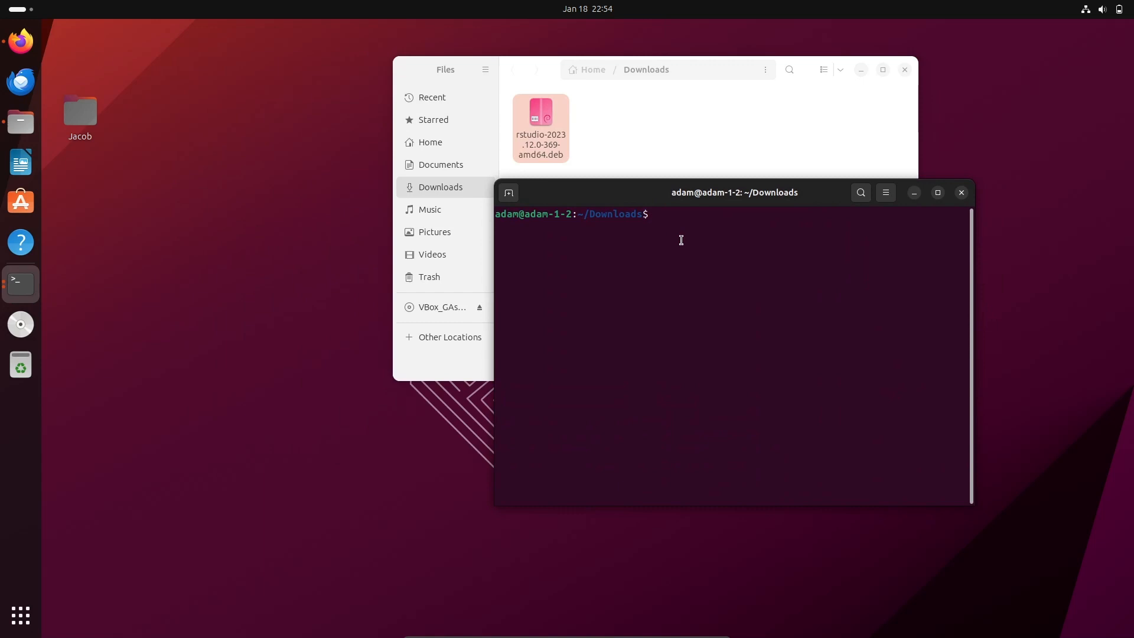
text(sudo)
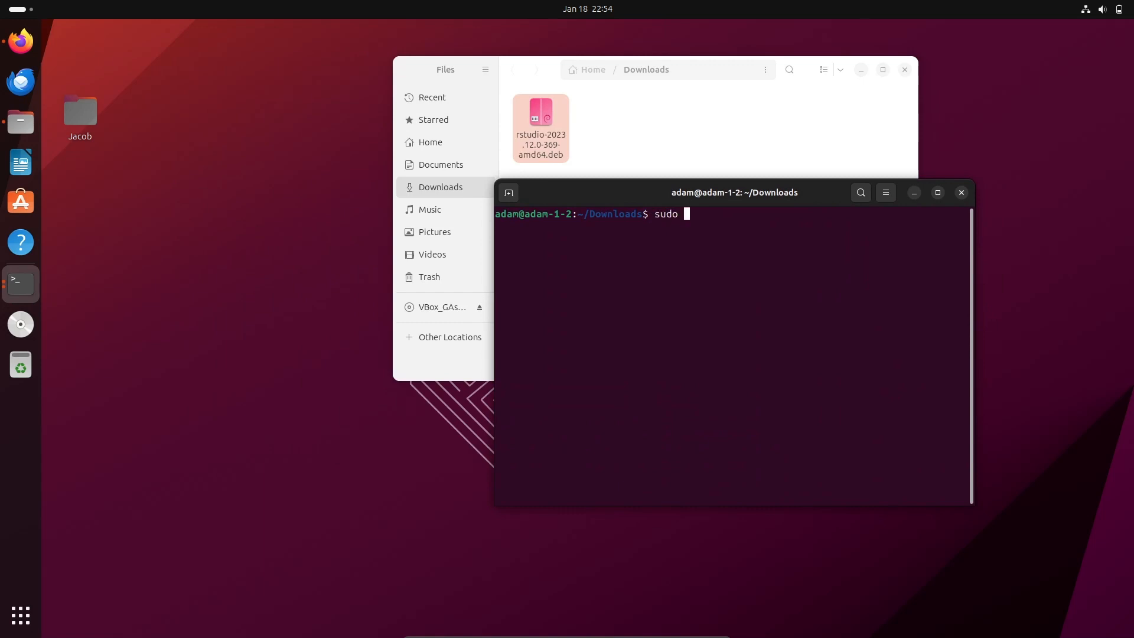
text(apt insta)
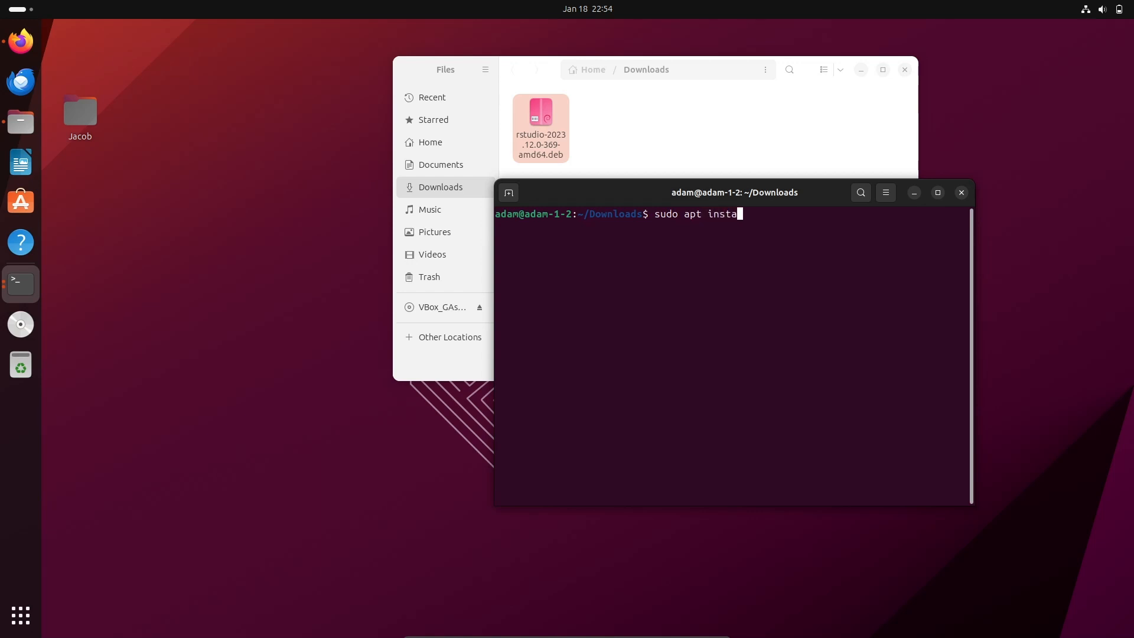
text(ll)
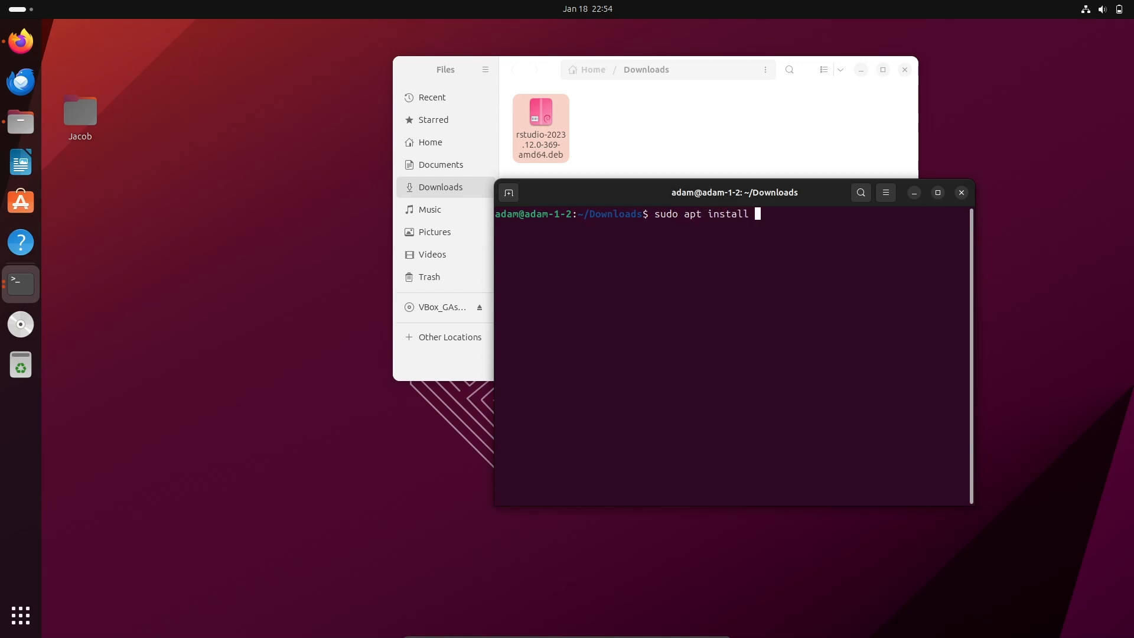
text(.)
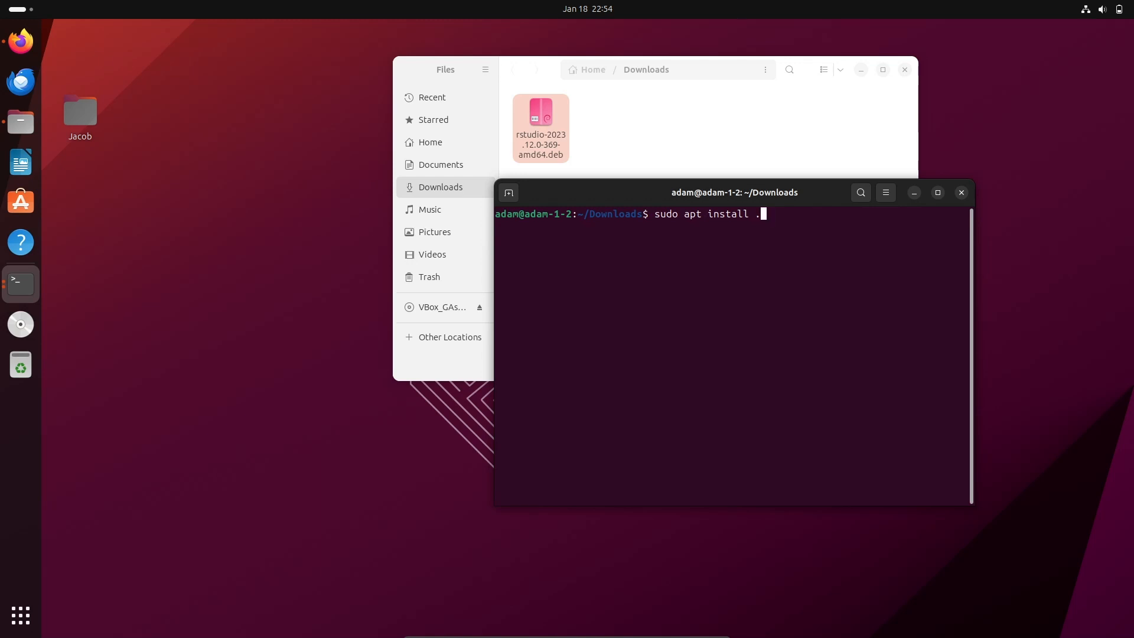
text(/)
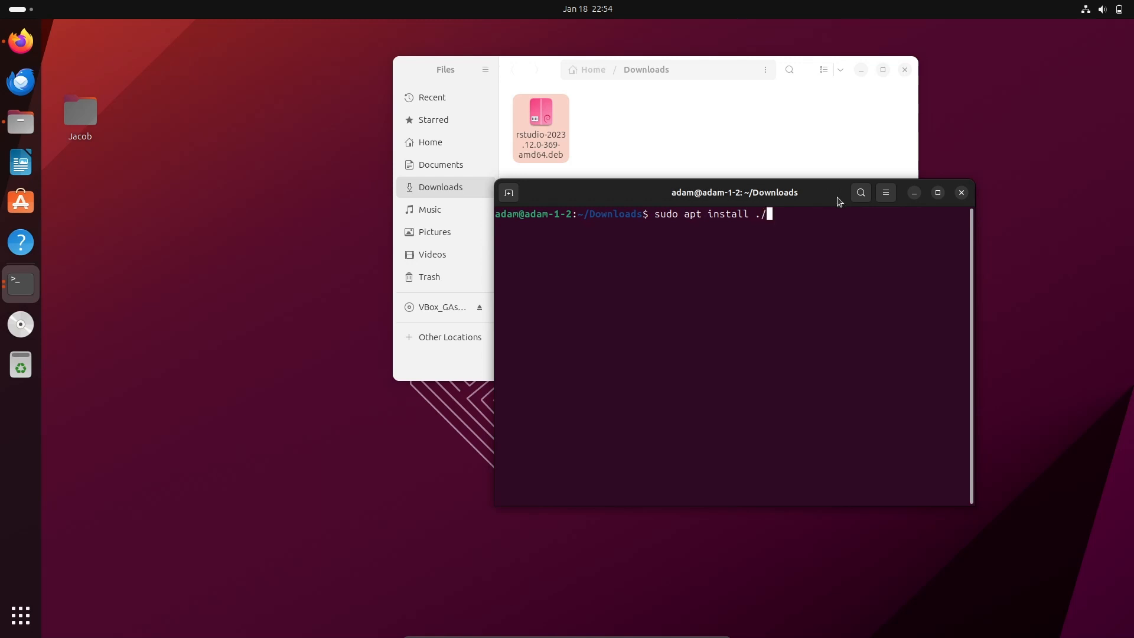
right_click(795, 220)
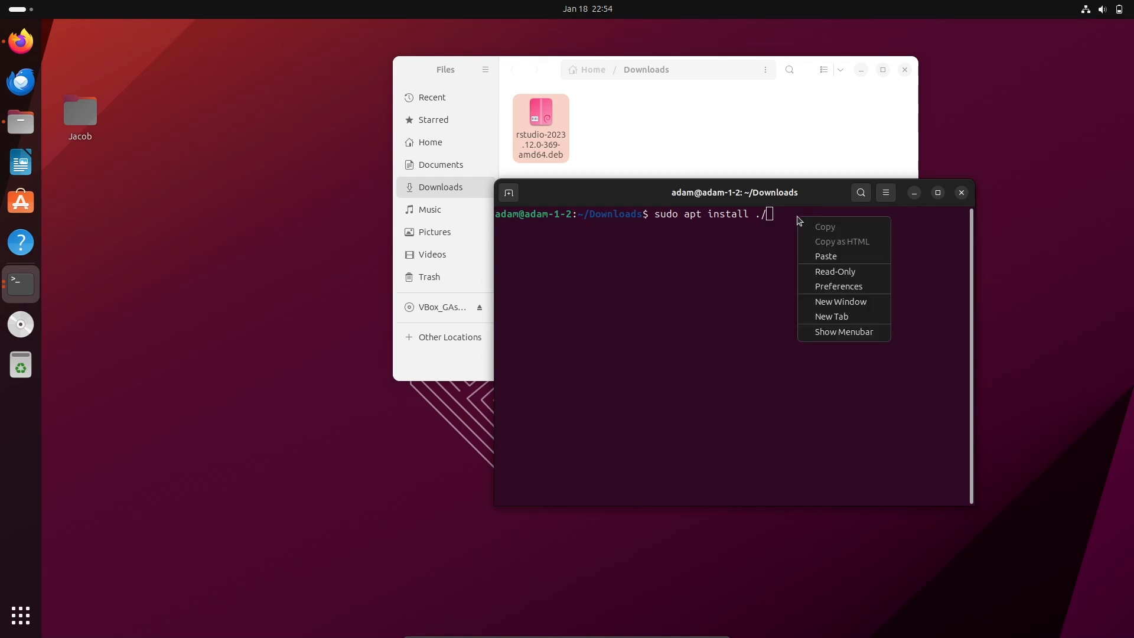
click(825, 256)
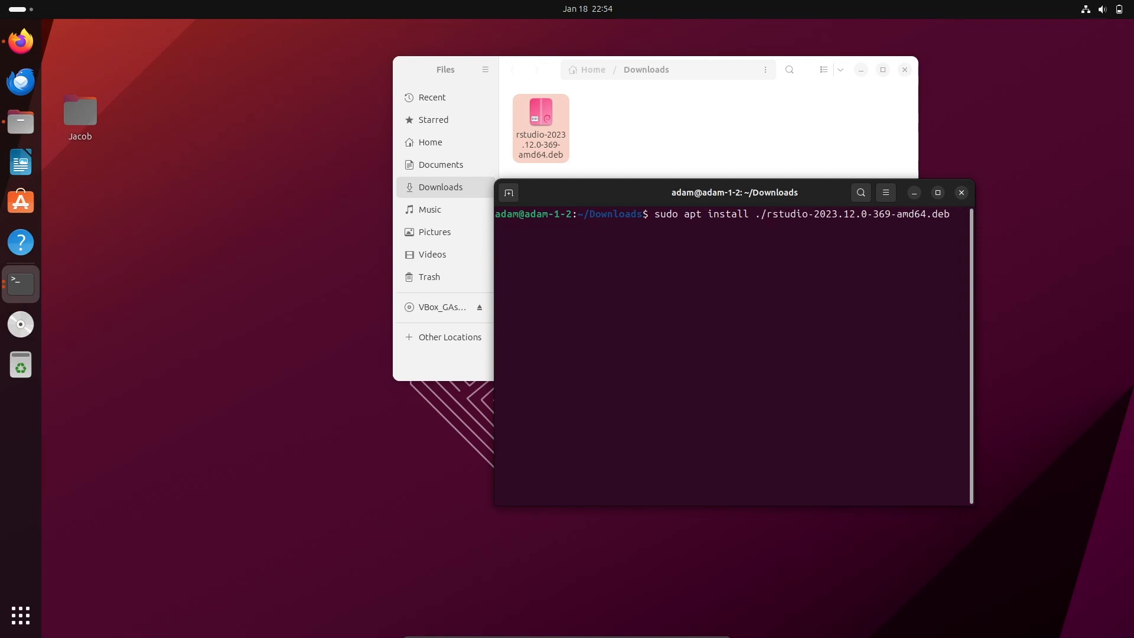
click(938, 192)
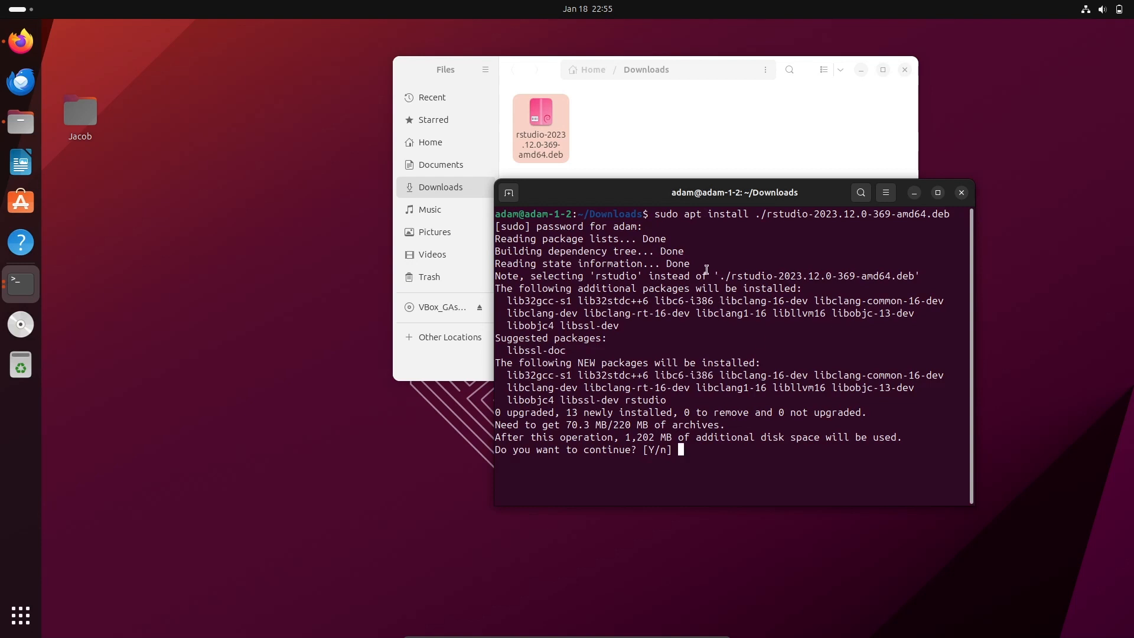
Answer y so apt installs RStudio 2023.12.0 and its 13 packages
text(y)
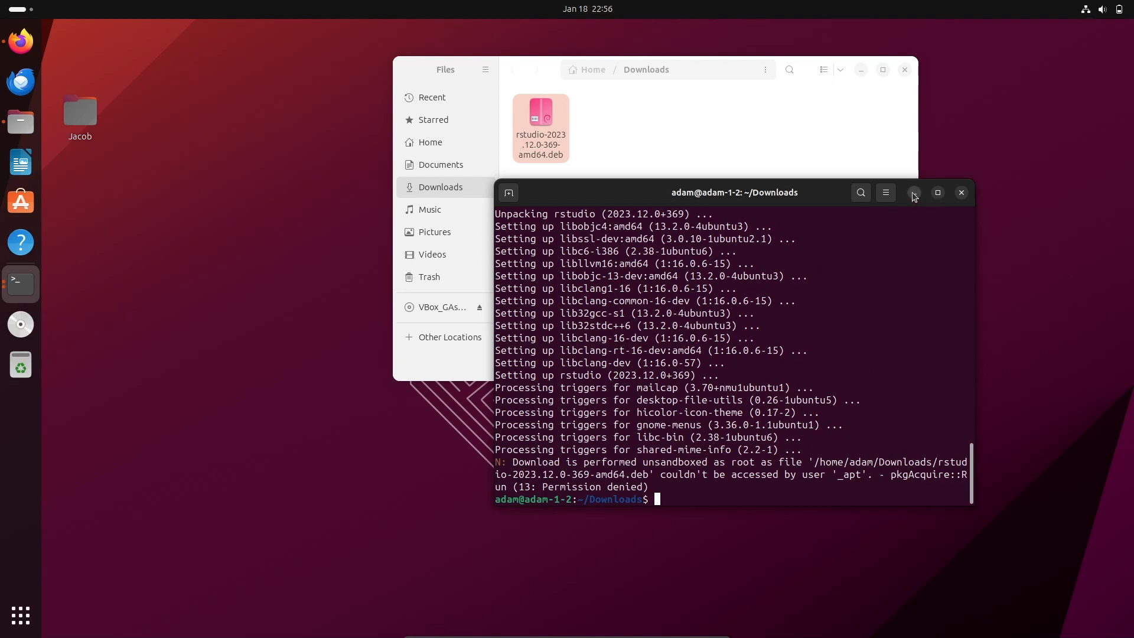
Minimise the terminal and find RStudio in Show Apps by searching 'rst', then launch it
click(961, 193)
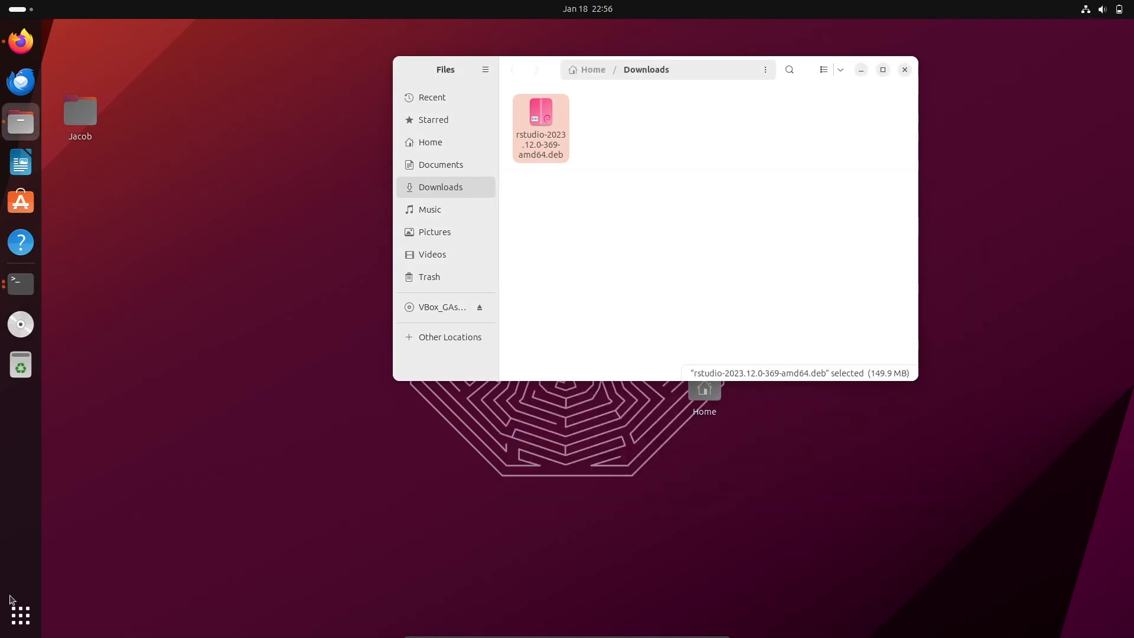
click(20, 616)
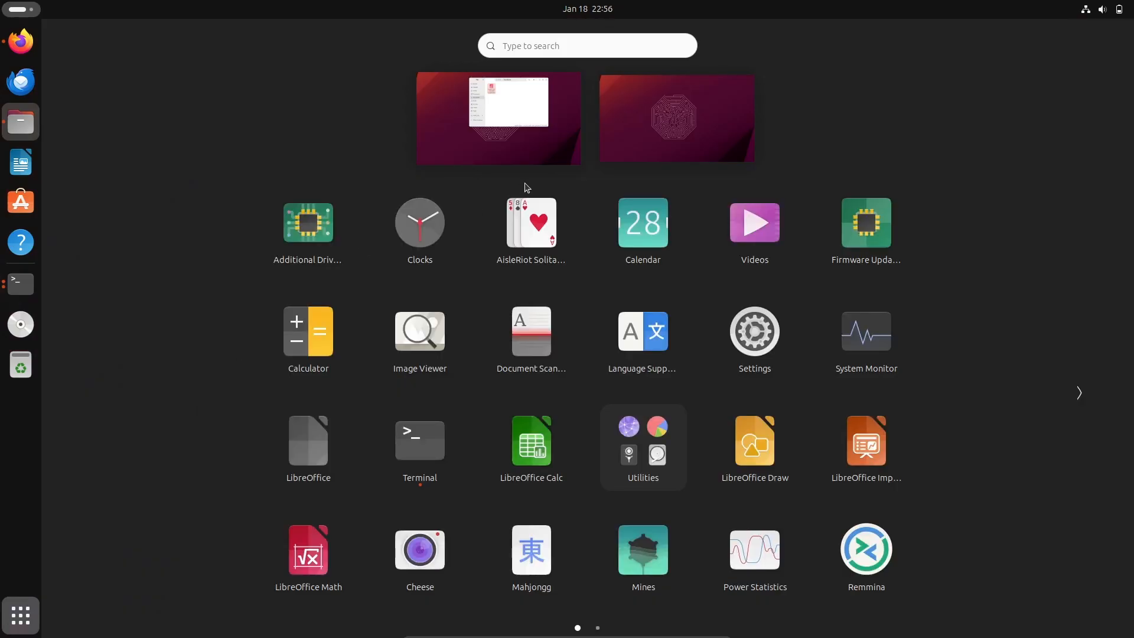
click(586, 45)
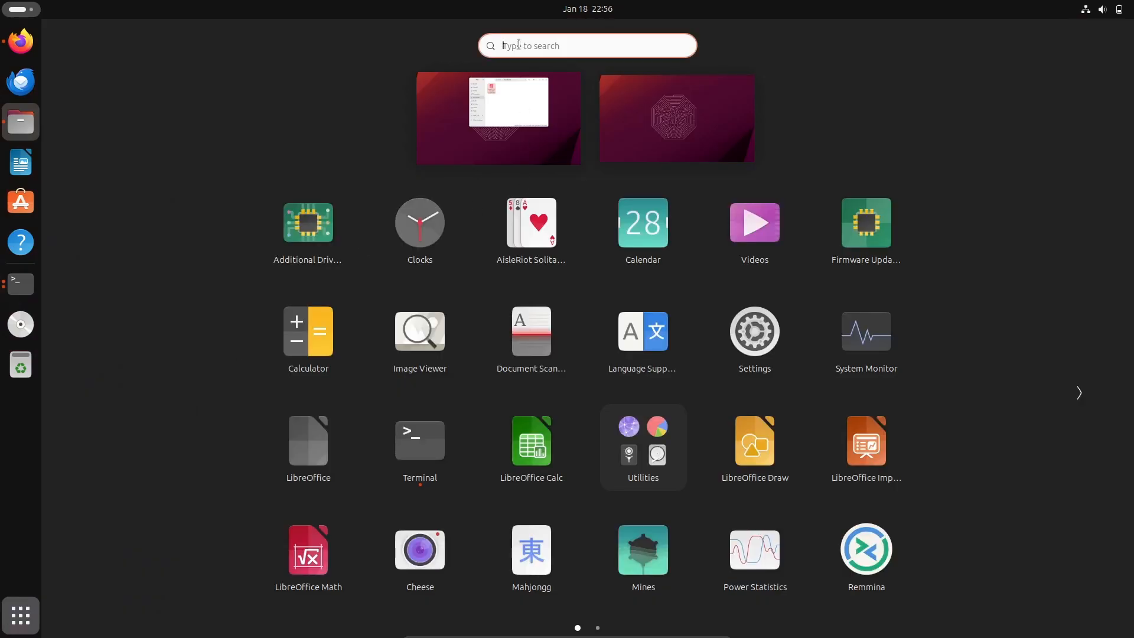
text(rst)
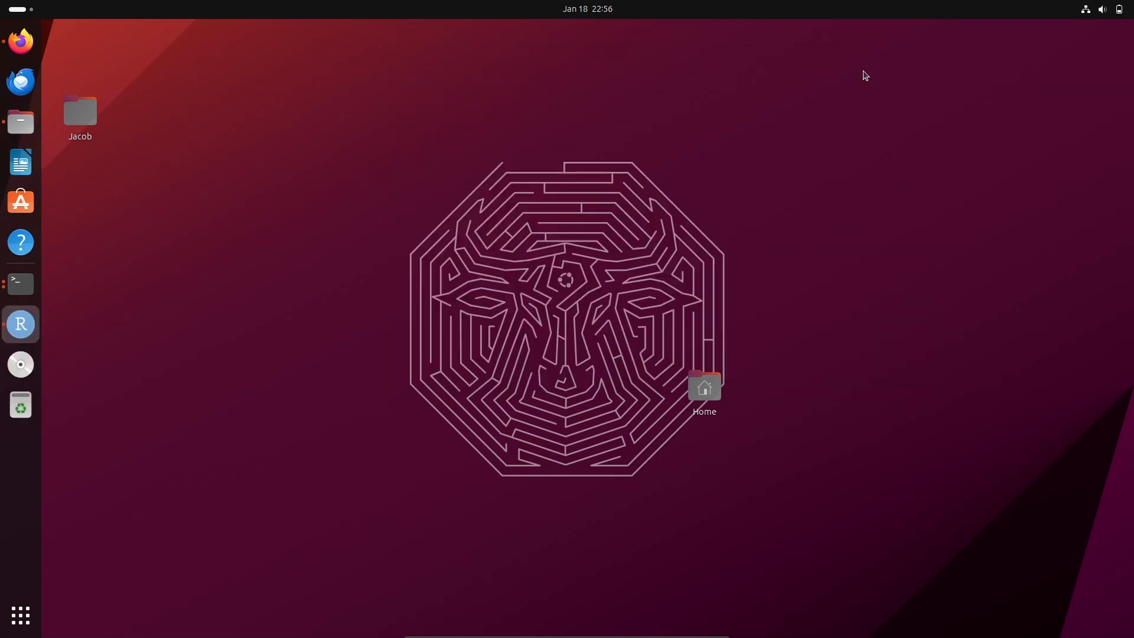
Place the cursor in the R 4.3.1 Console pane, ready to enter commands
click(21, 323)
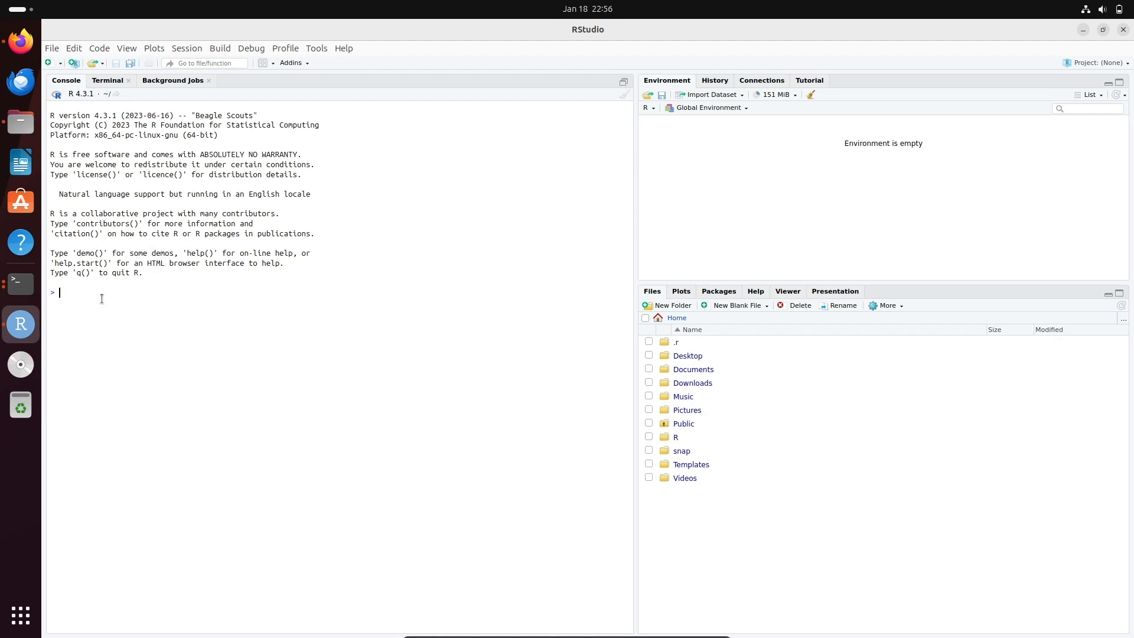
Run print("Hello world") in the console, then evaluate 8+9 (17) and the values 9 and 0
text(p)
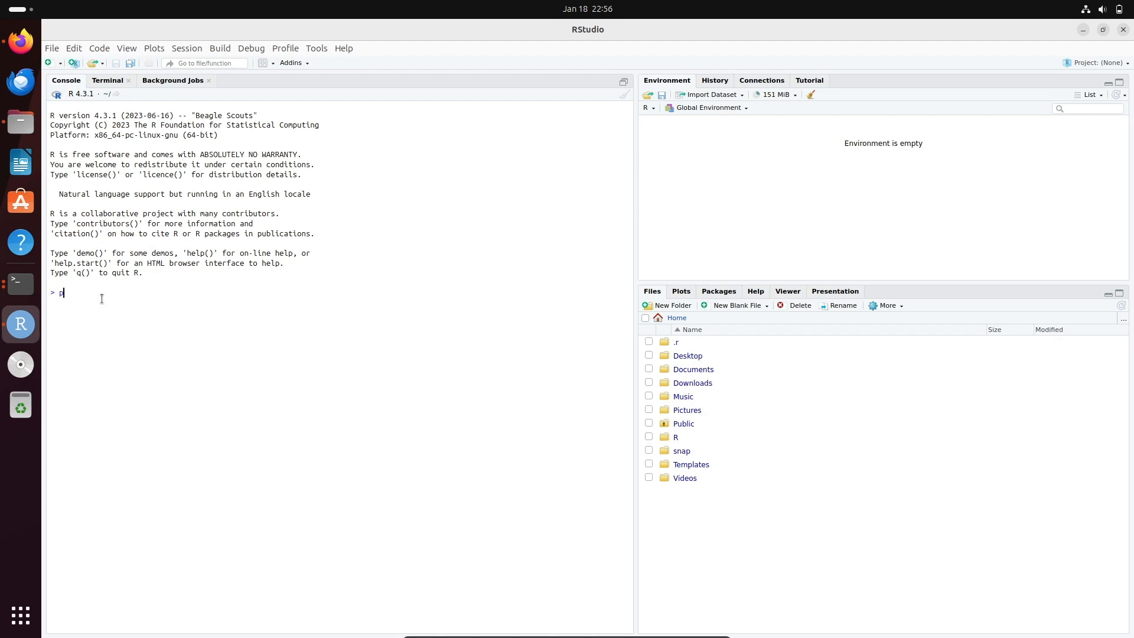
text(rint)
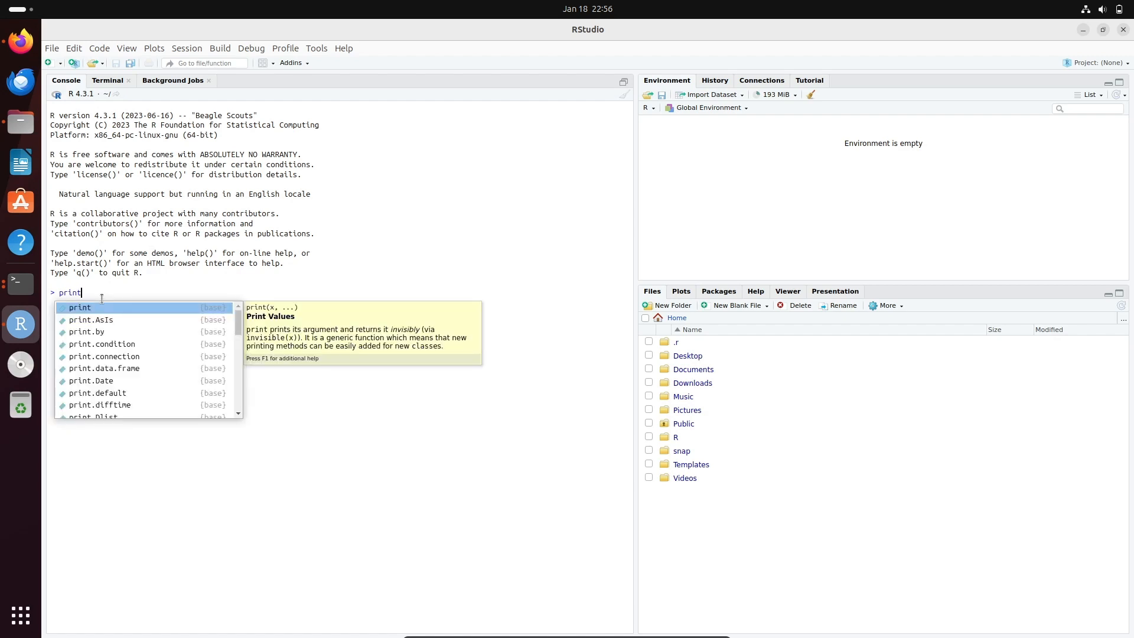
key(Tab)
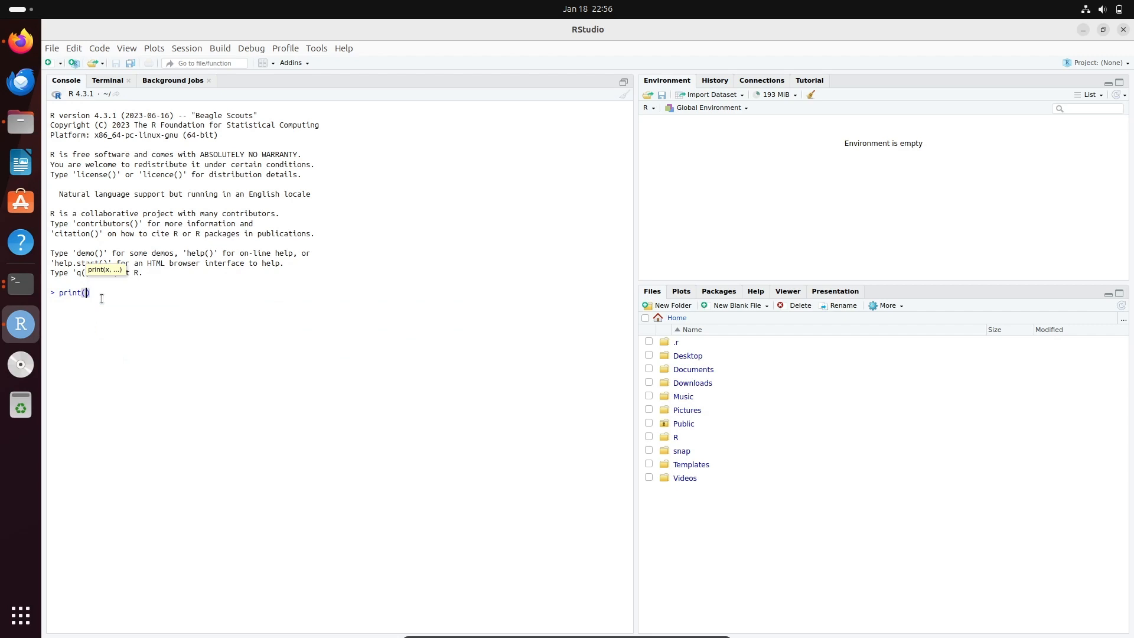
text("Hello w)
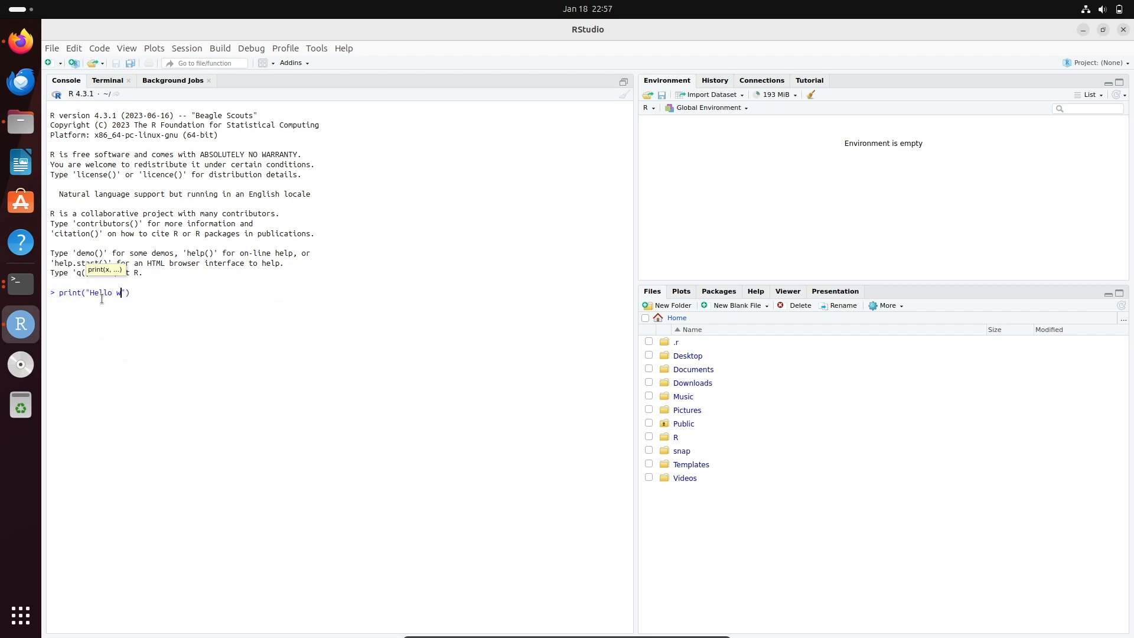
text(orld)
key(Return)
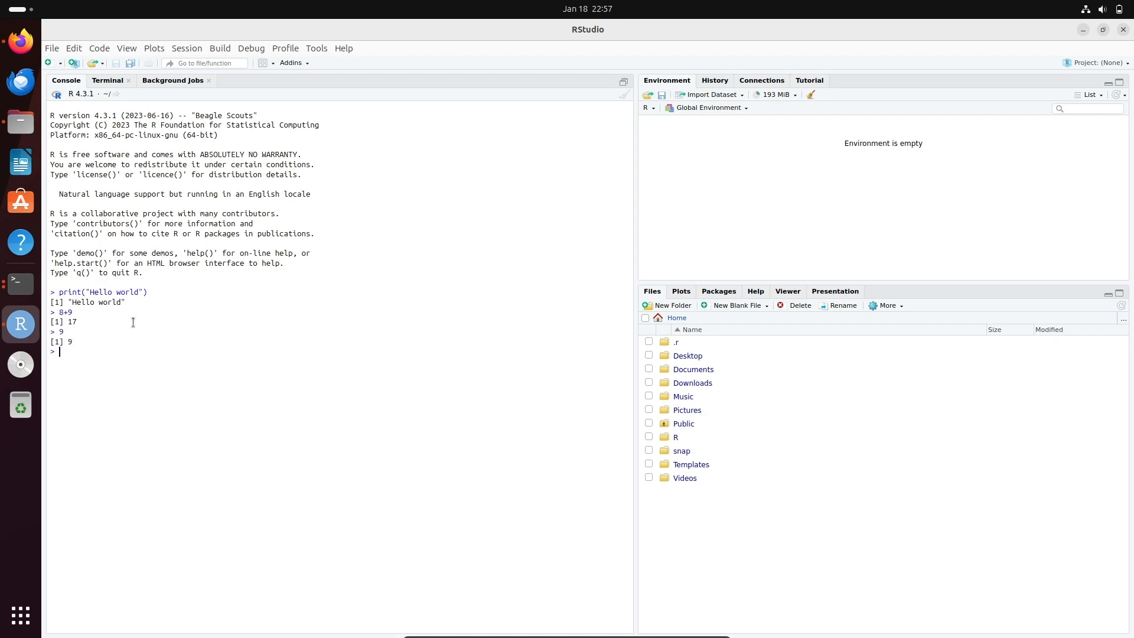
text(0)
text(9)
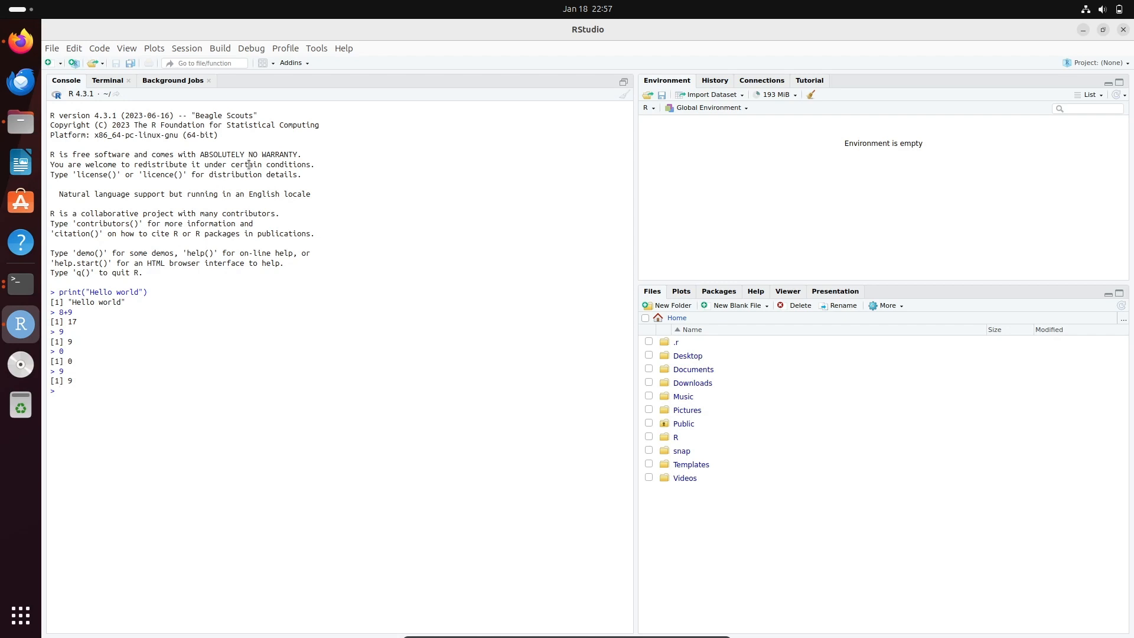
mouse_move(100, 101)
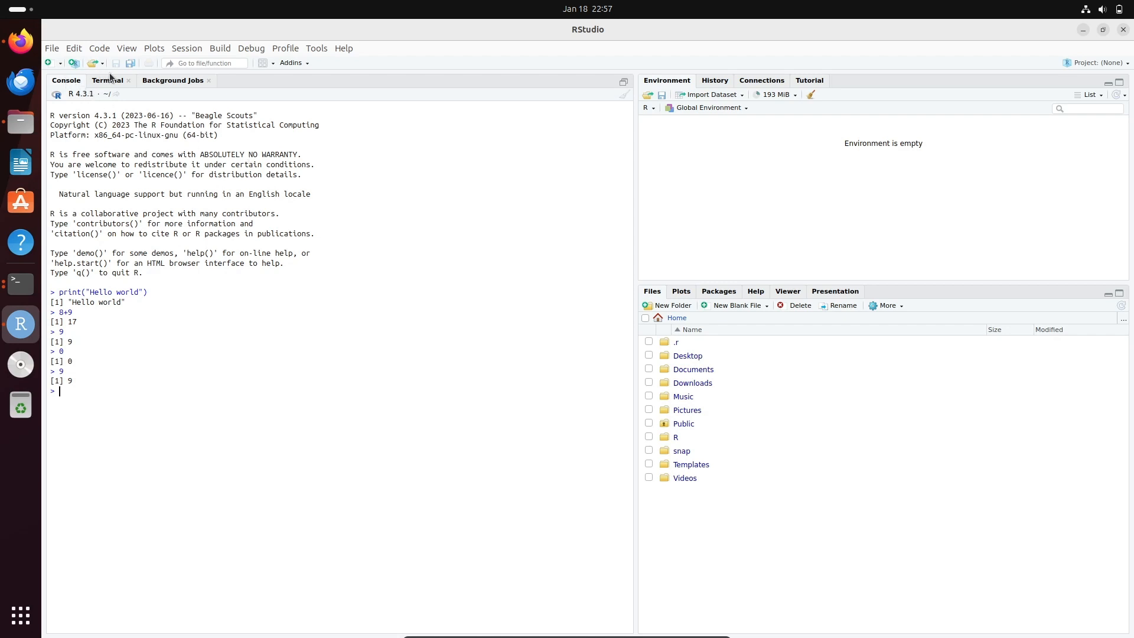
Create a new R script containing print("Hello guys") and run it so Hello guys prints in the console
click(48, 63)
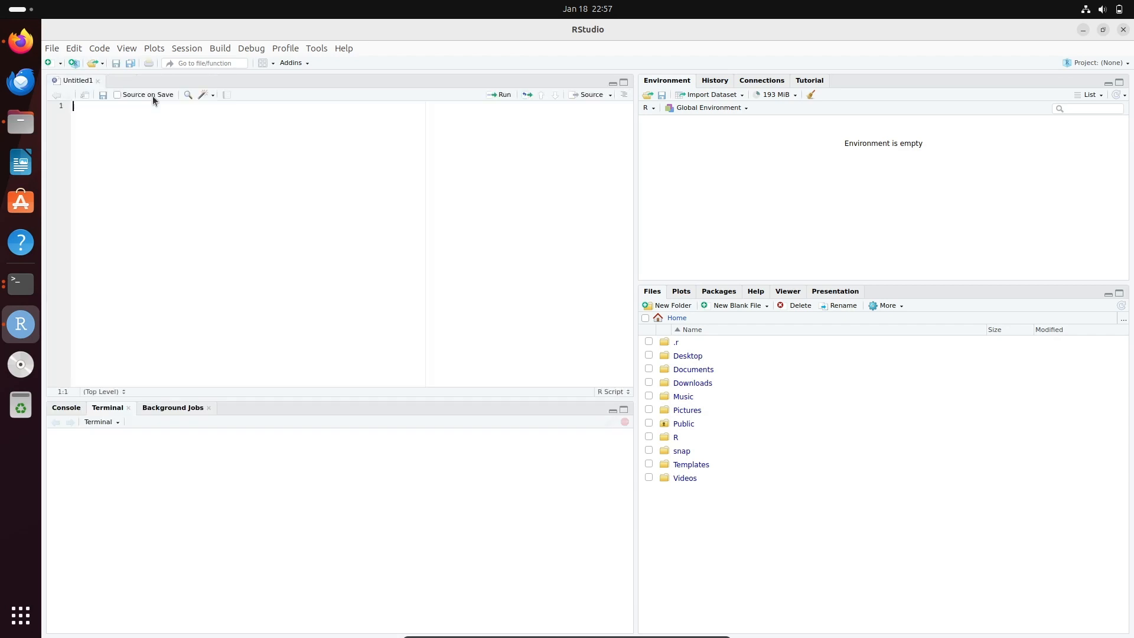
click(107, 407)
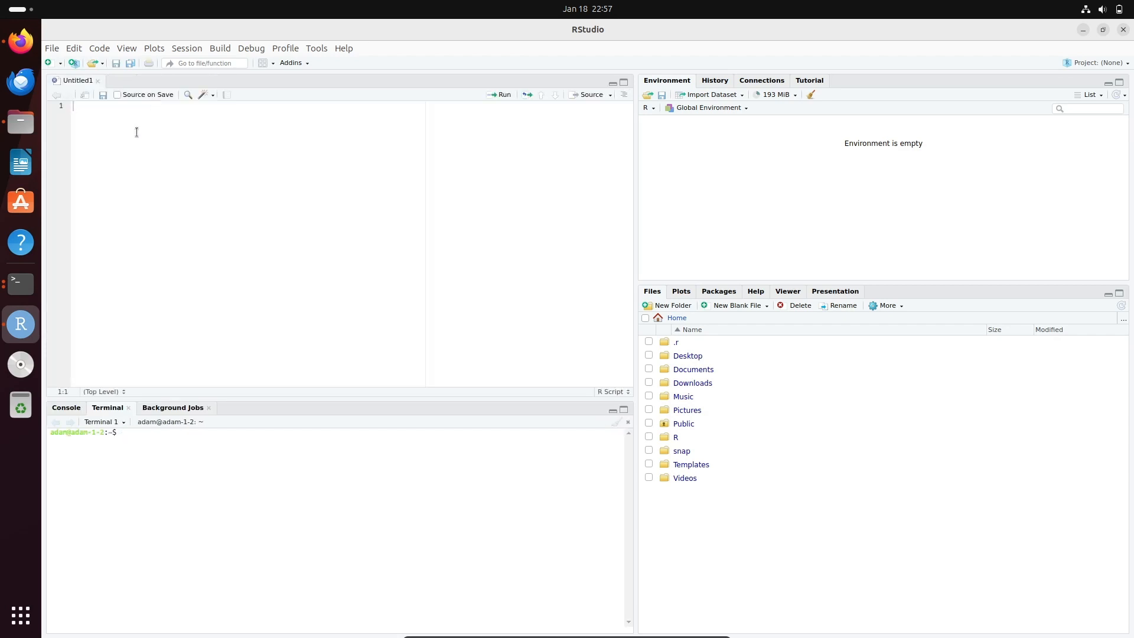
text(p)
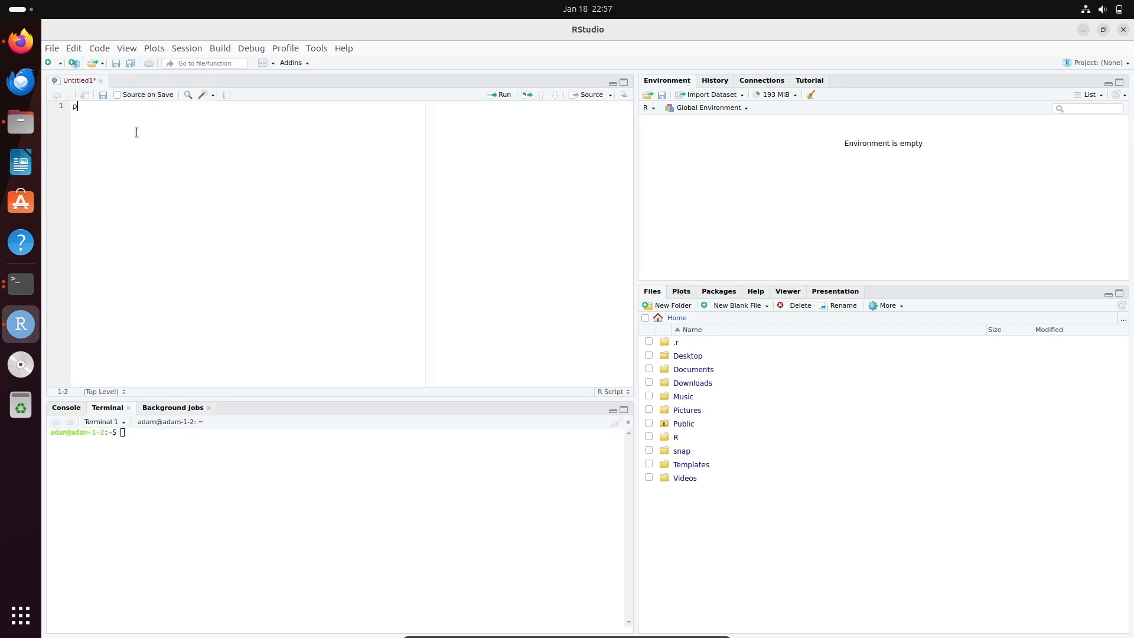
text(rint)
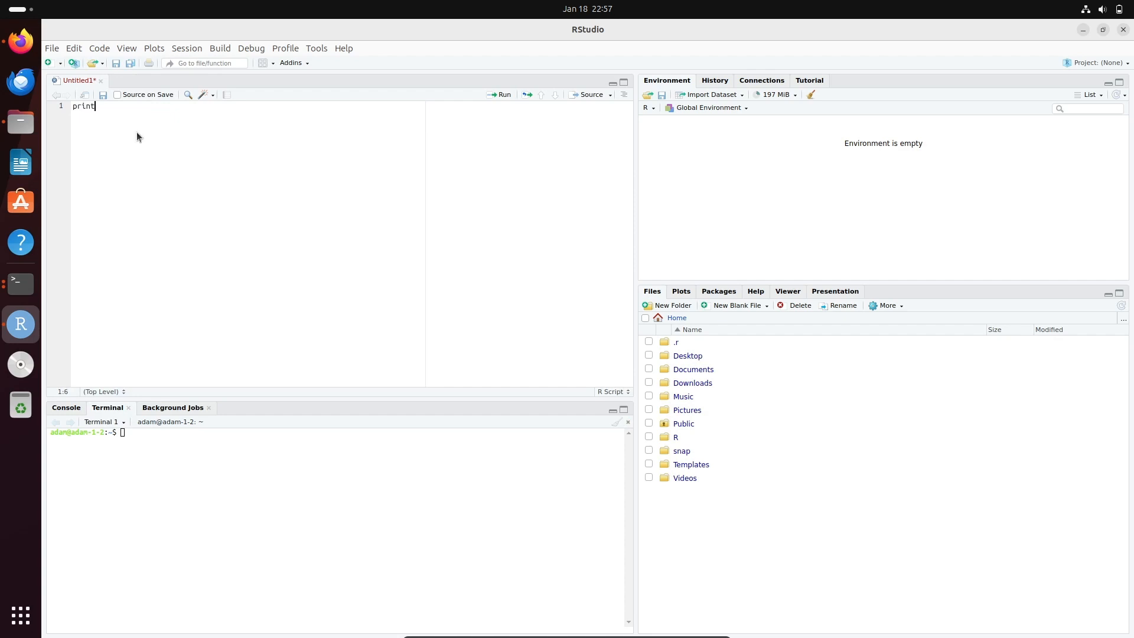
text(()
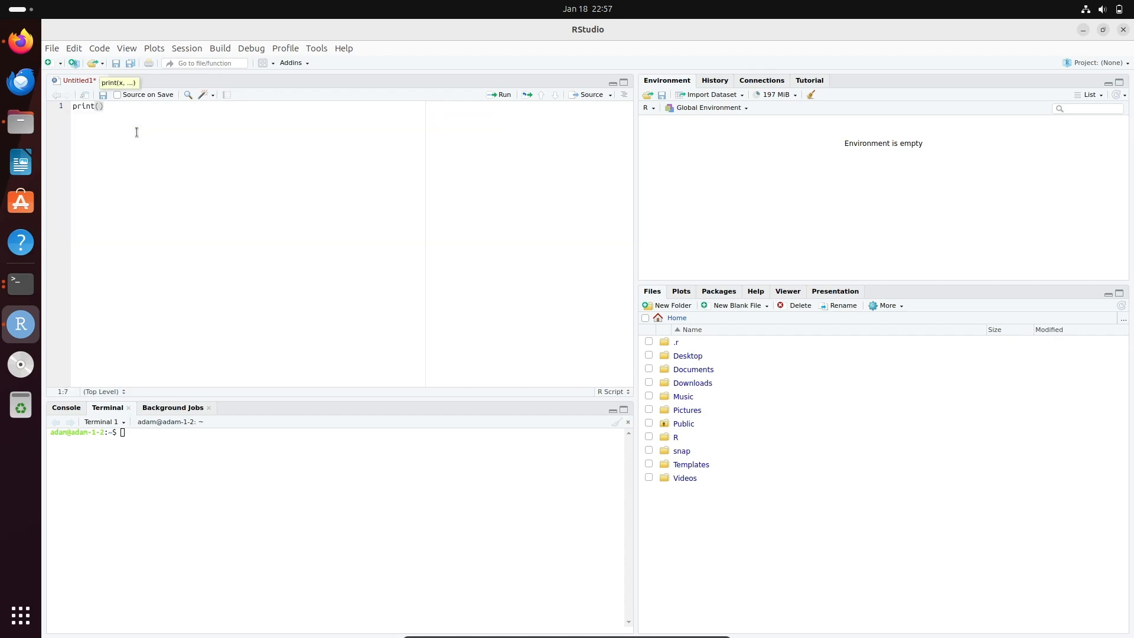
text("Hello g)
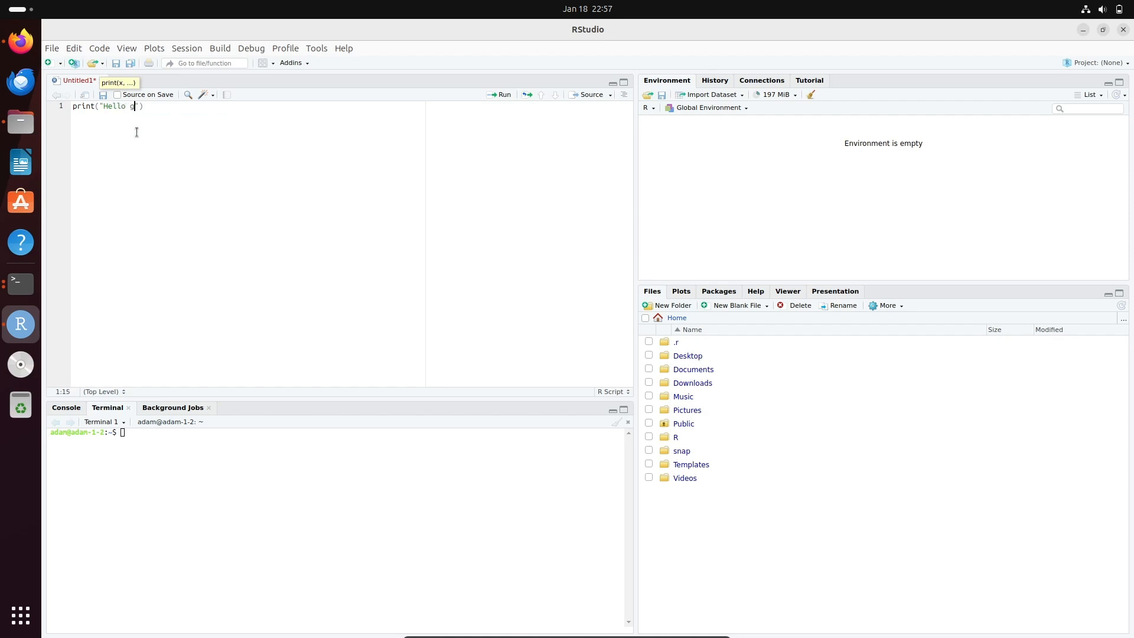
text(uys)
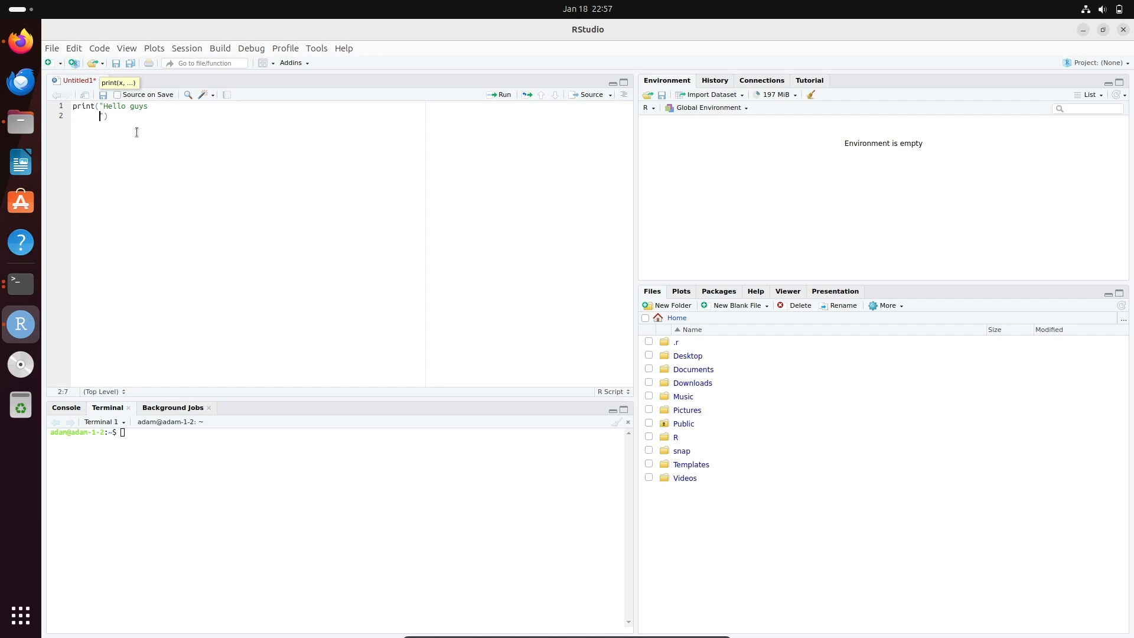
key(BackSpace)
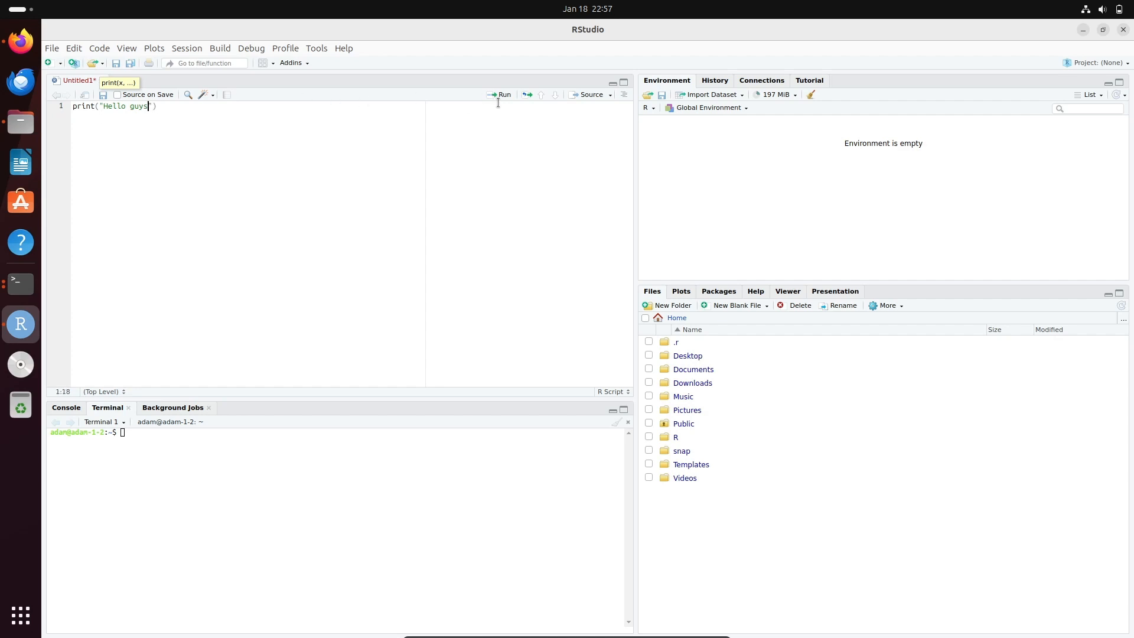
click(503, 94)
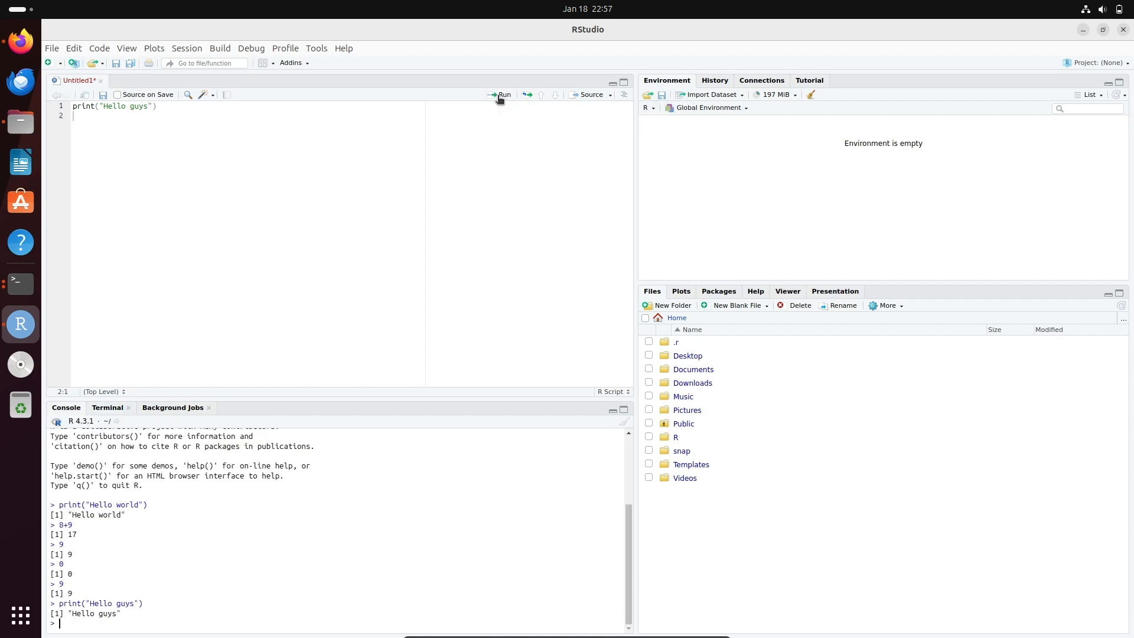